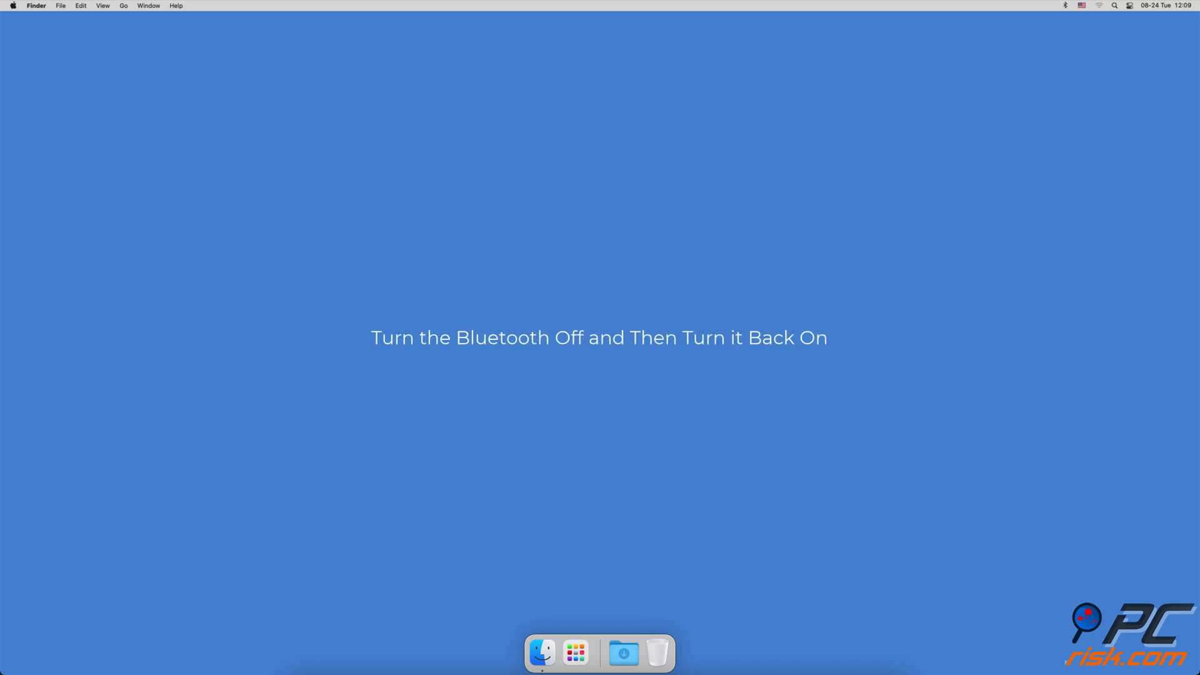
# Open the Bluetooth preferences and switch Bluetooth off, confirming the prompt.
pyautogui.click(13, 6)
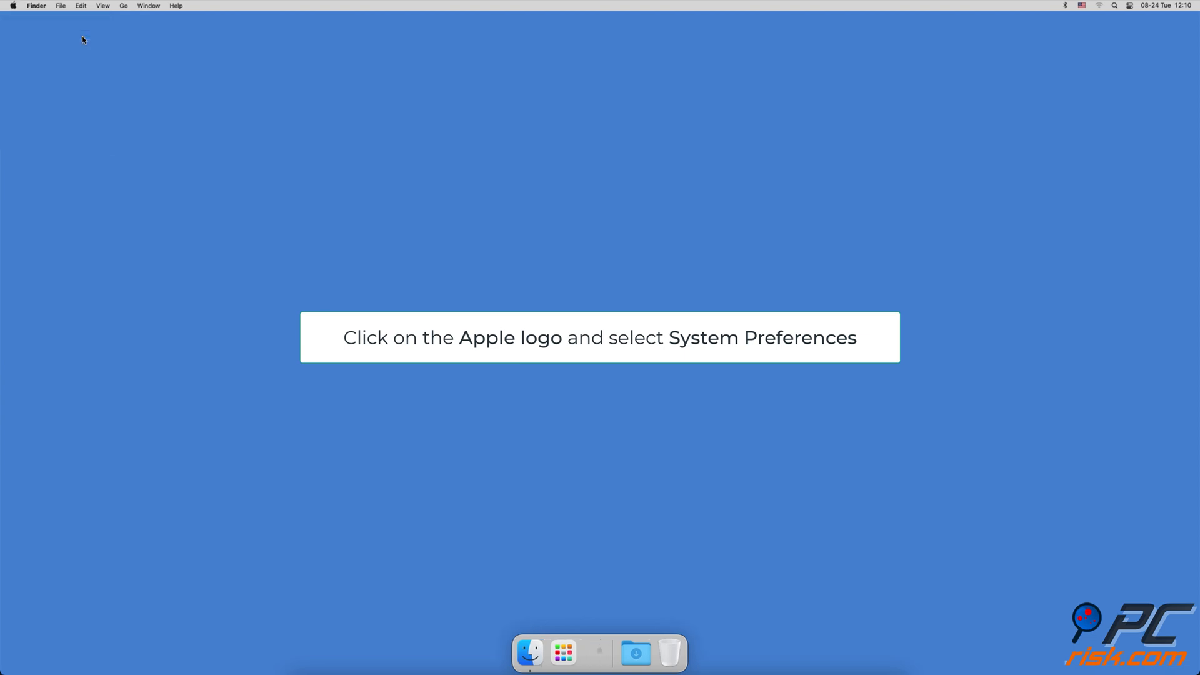
pyautogui.click(11, 6)
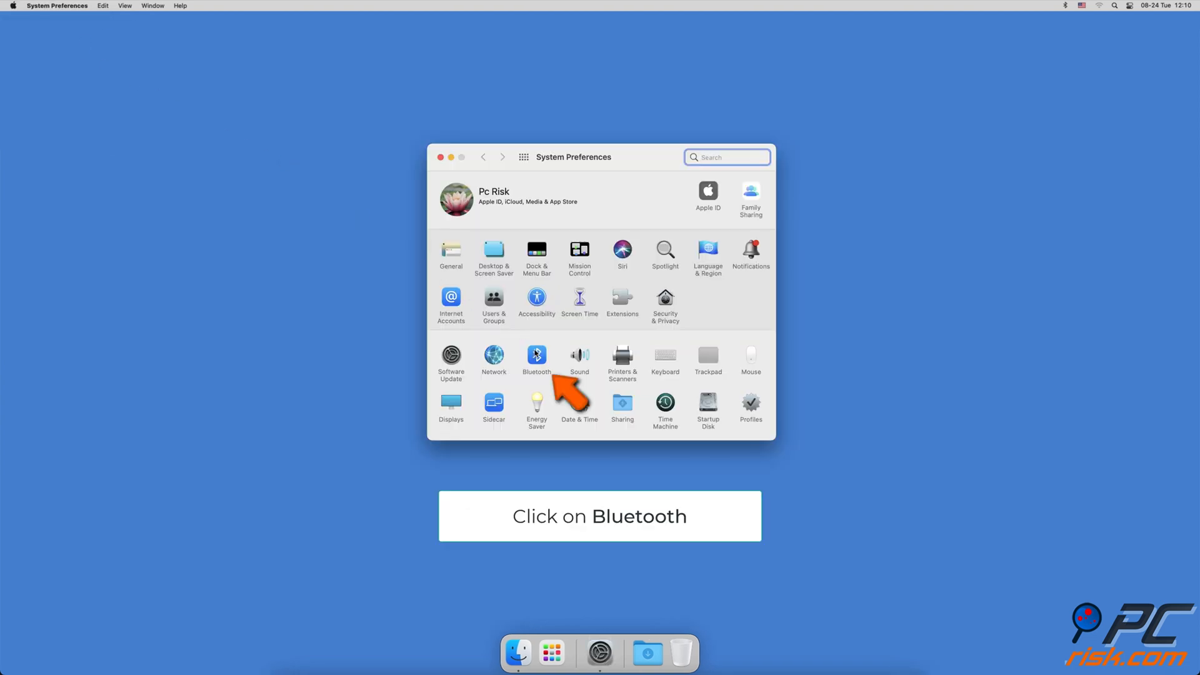
pyautogui.click(536, 356)
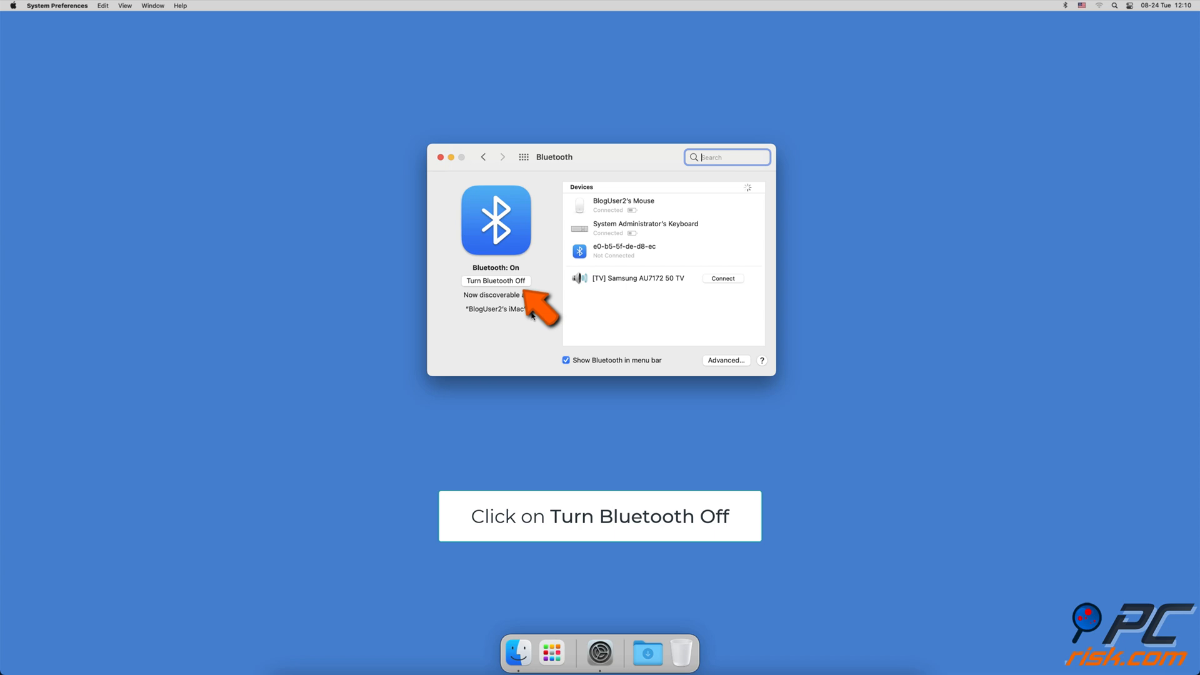
pyautogui.click(495, 281)
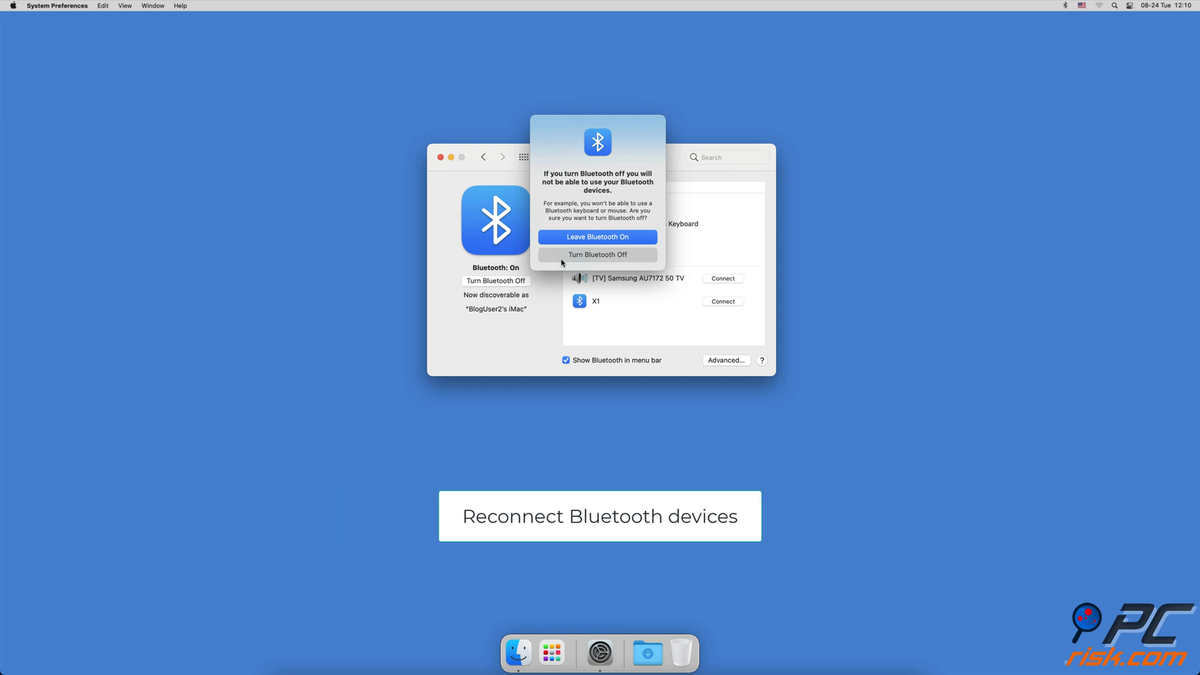
pyautogui.click(597, 236)
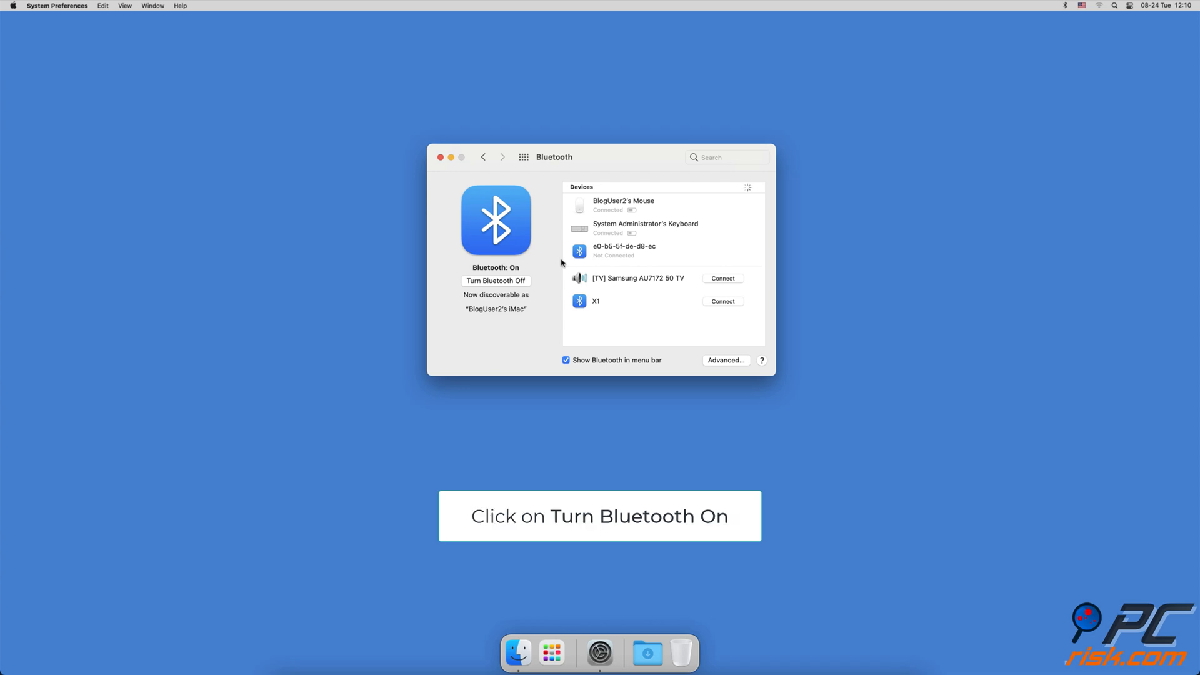
pyautogui.moveTo(521, 271)
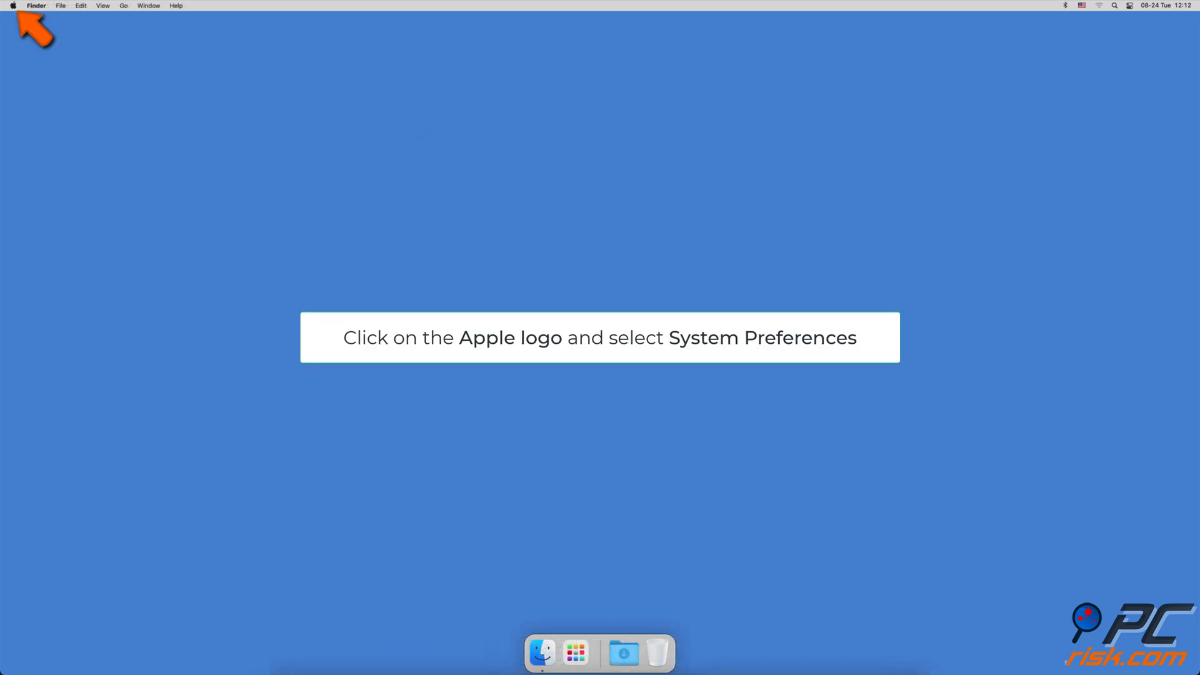
# Remove the e0-b5-5f-de-d8-ec Bluetooth device and reconnect the keyboard.
pyautogui.click(13, 5)
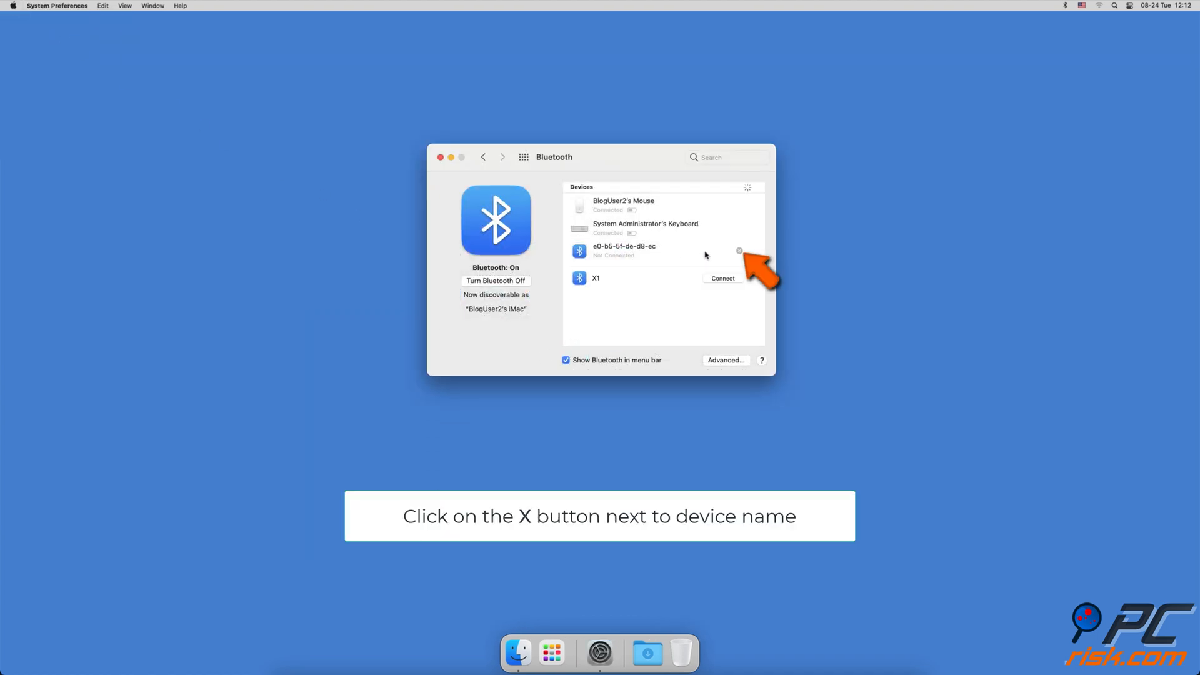
pyautogui.click(739, 250)
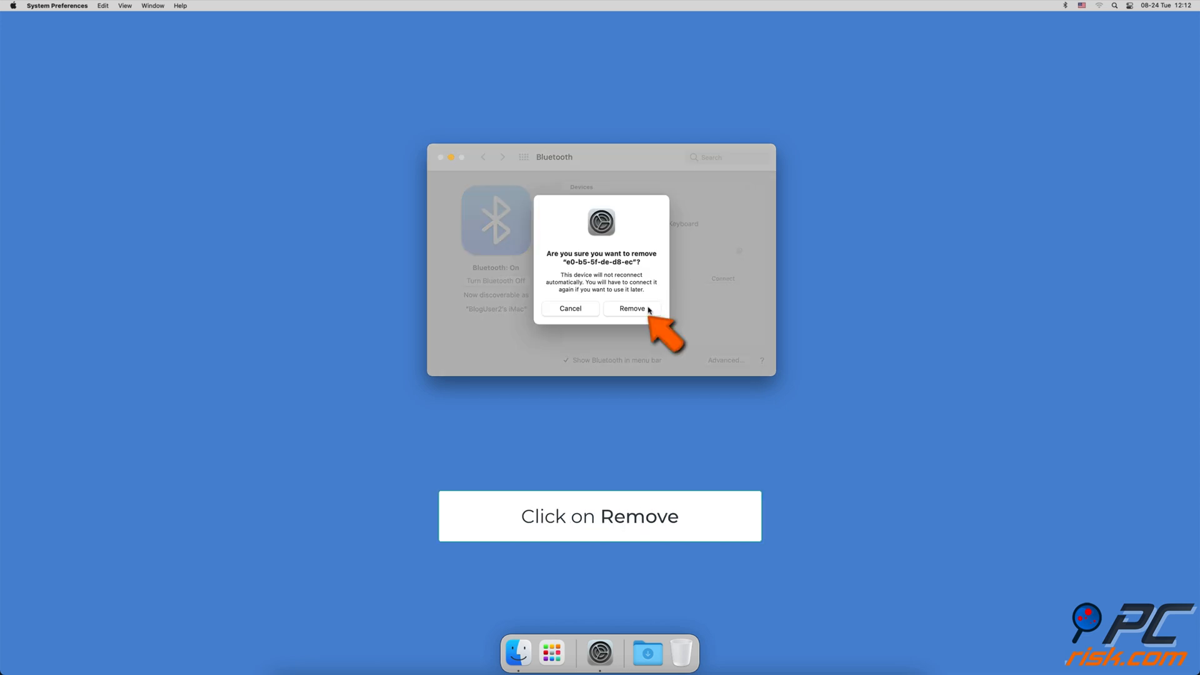
pyautogui.click(631, 308)
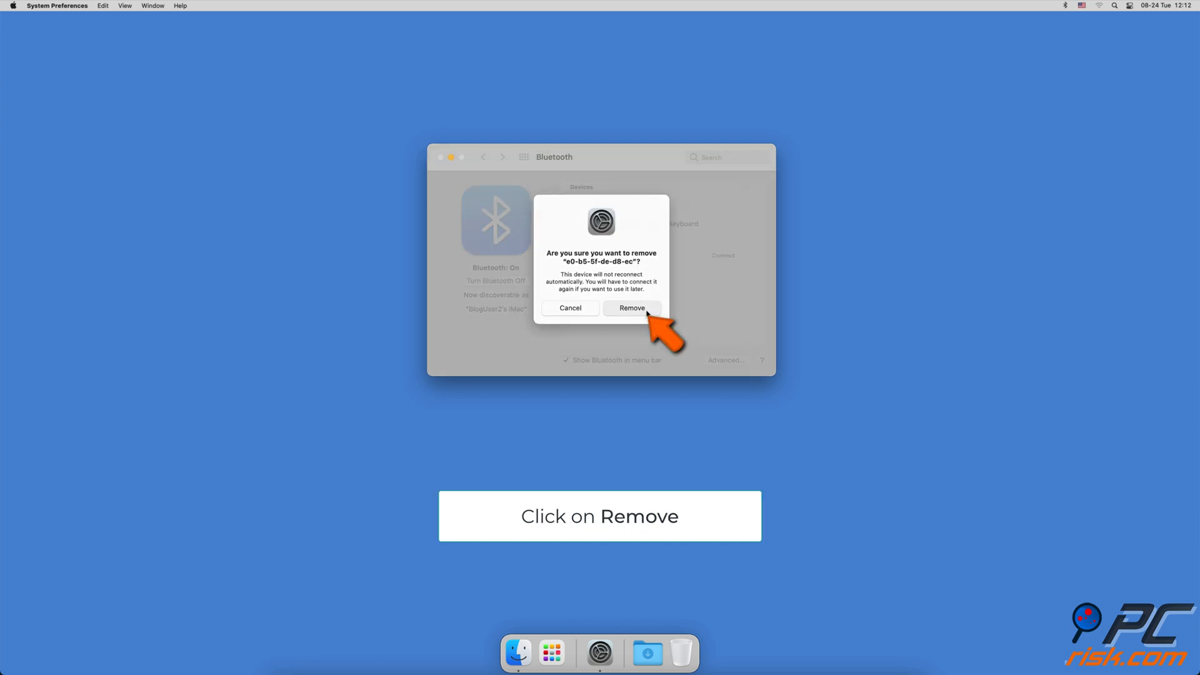
pyautogui.click(631, 308)
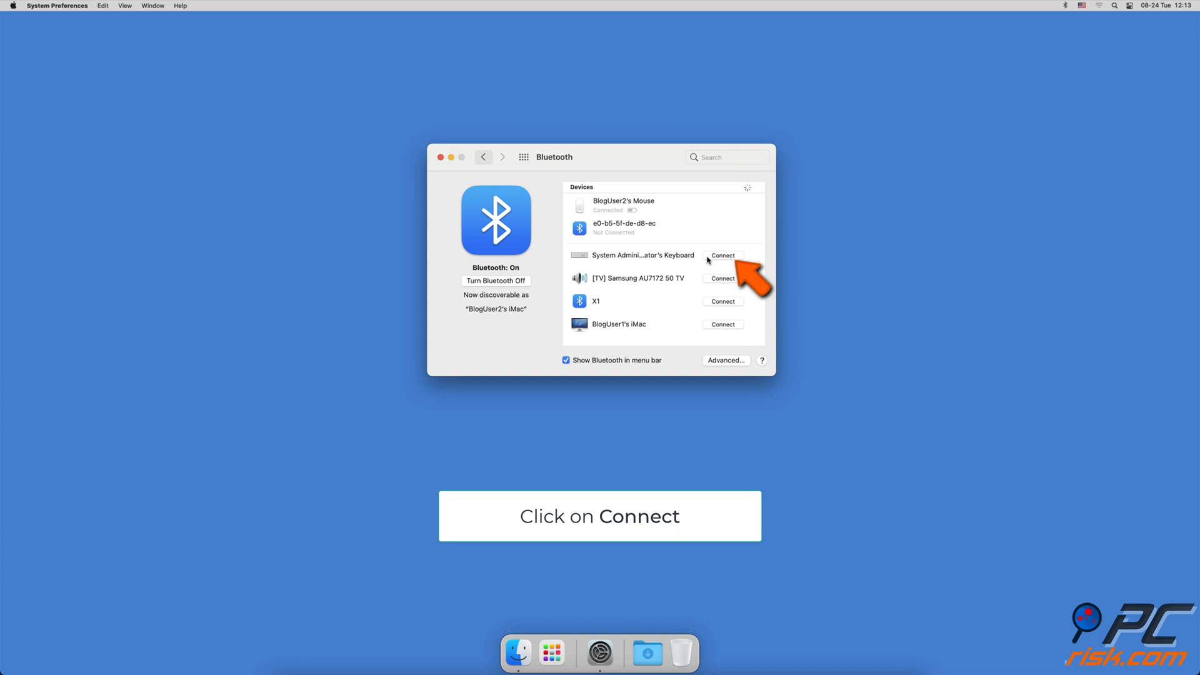
pyautogui.click(722, 255)
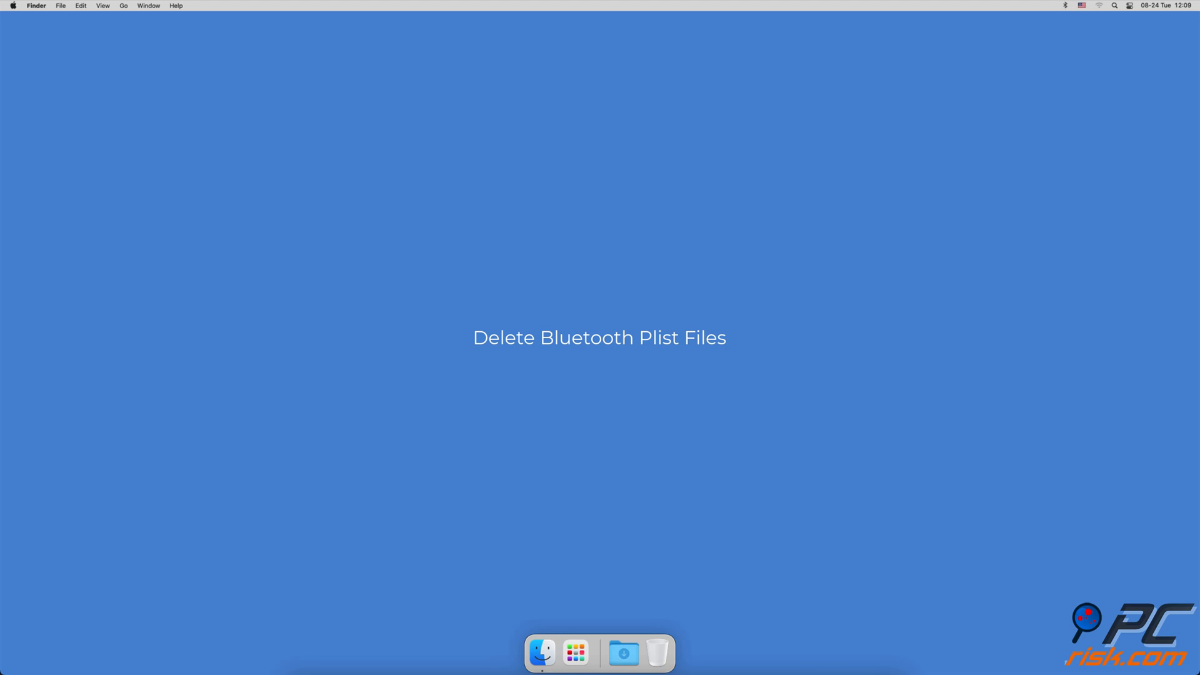
# Go to /Library/Preferences and move com.apple.Bluetooth.plist to the Bin.
pyautogui.click(123, 6)
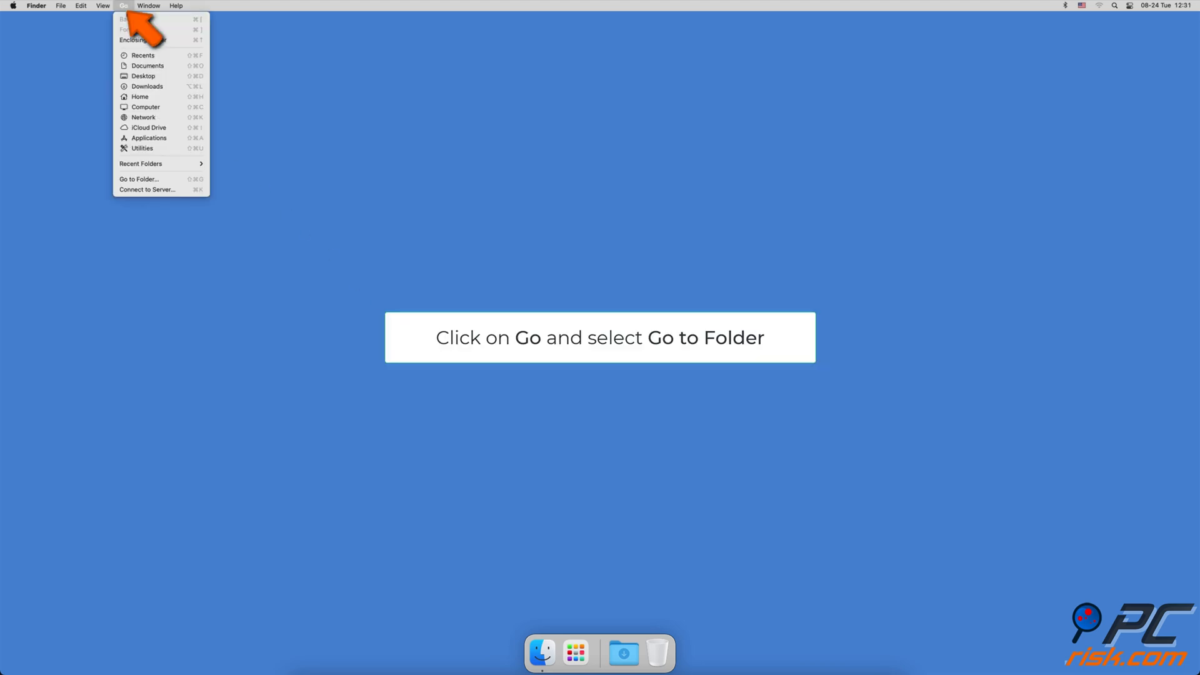
pyautogui.moveTo(138, 178)
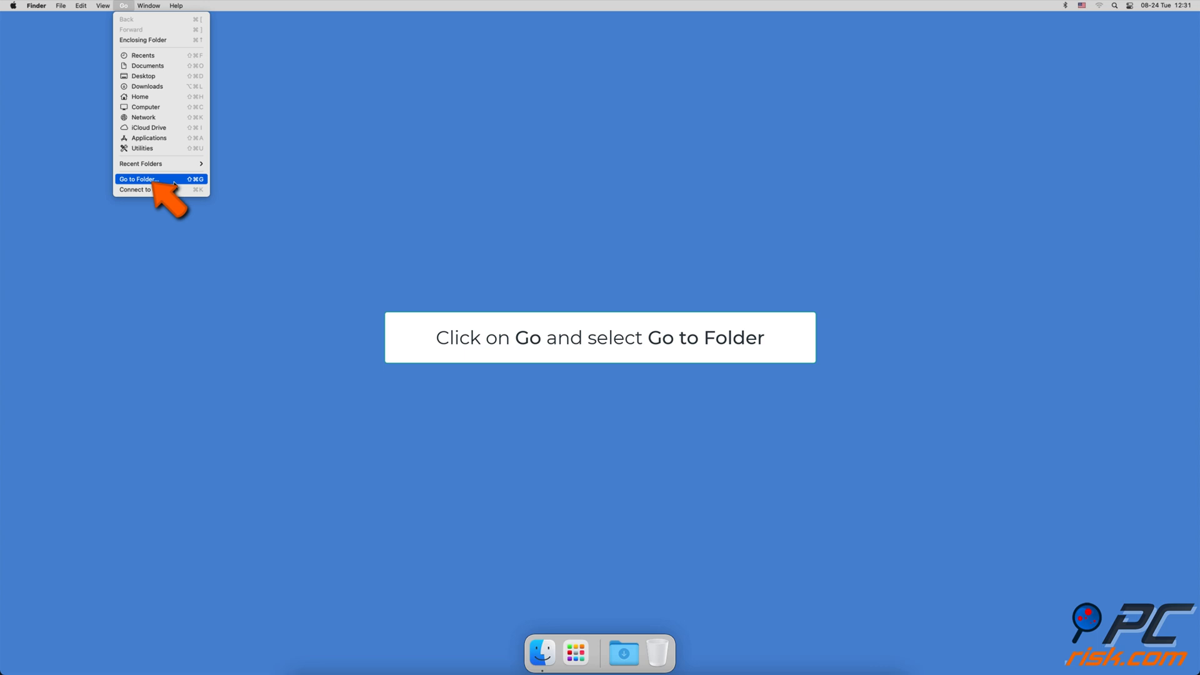
pyautogui.click(138, 179)
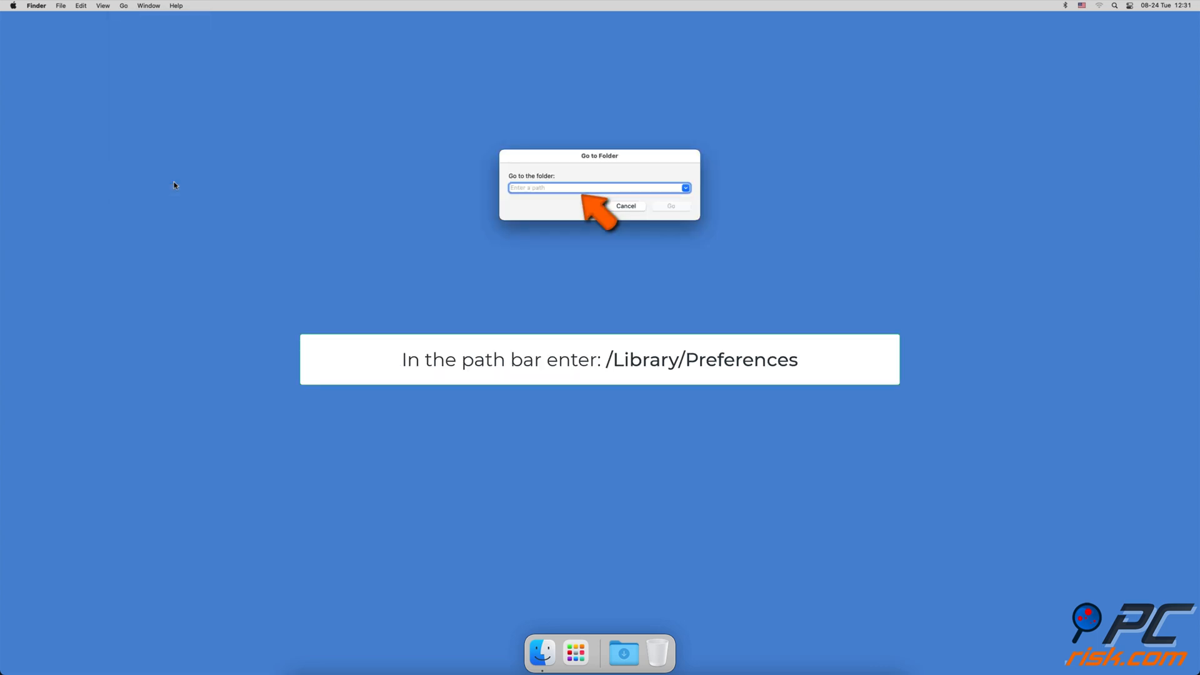
pyautogui.write('/Library')
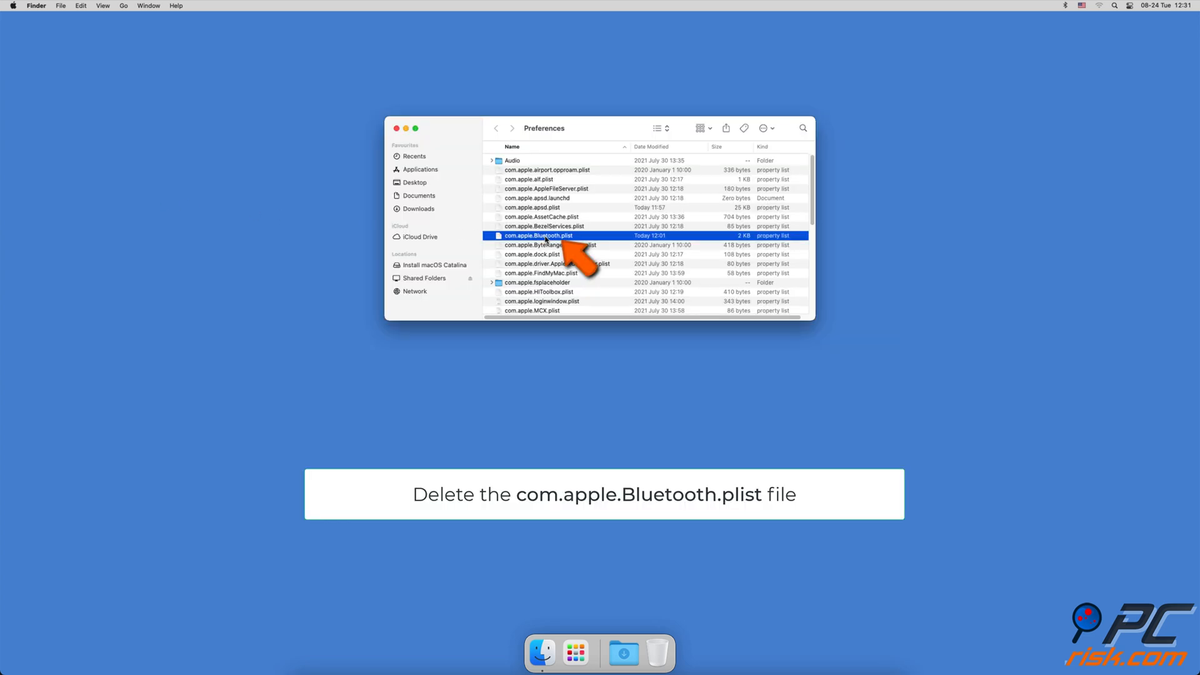
pyautogui.rightClick(538, 236)
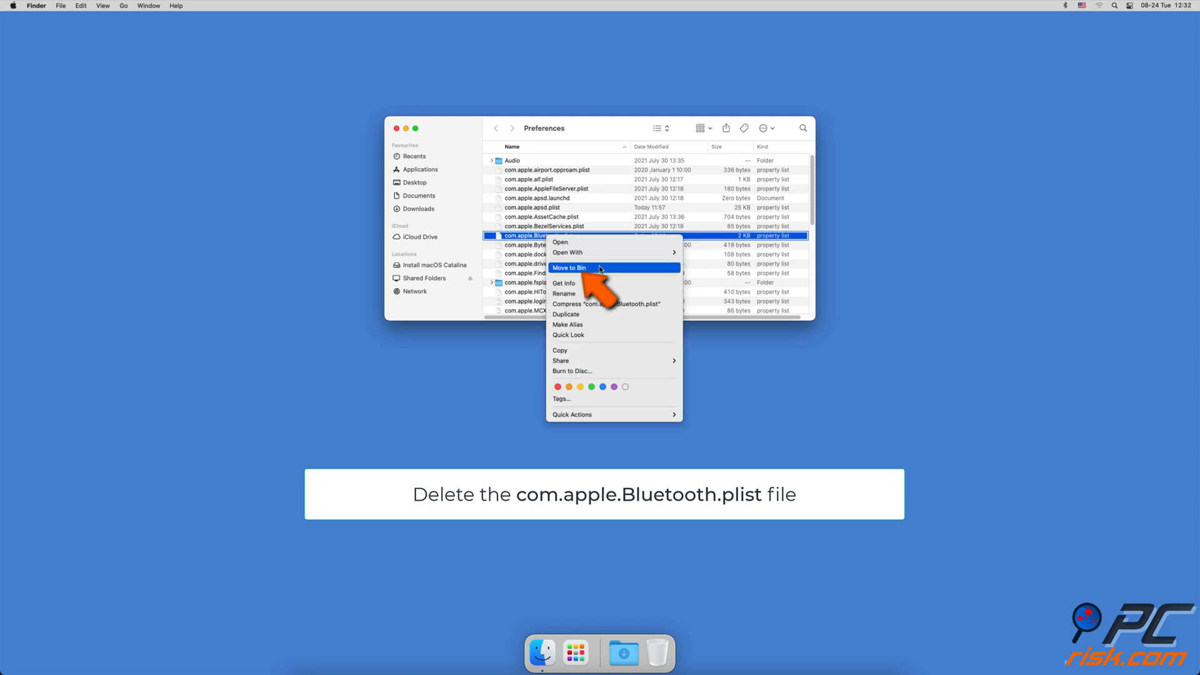
pyautogui.click(569, 268)
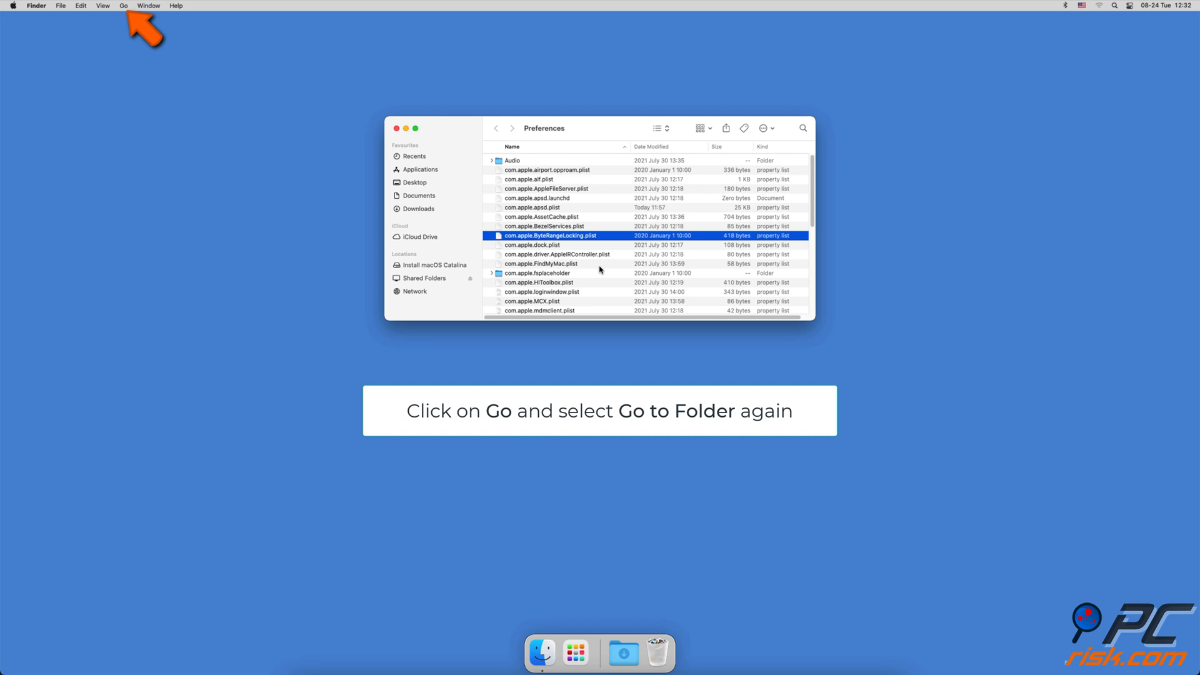
# Go to ~/Library/Preferences/ByHost and move the com.apple.Bluetooth plist to the Bin.
pyautogui.click(124, 5)
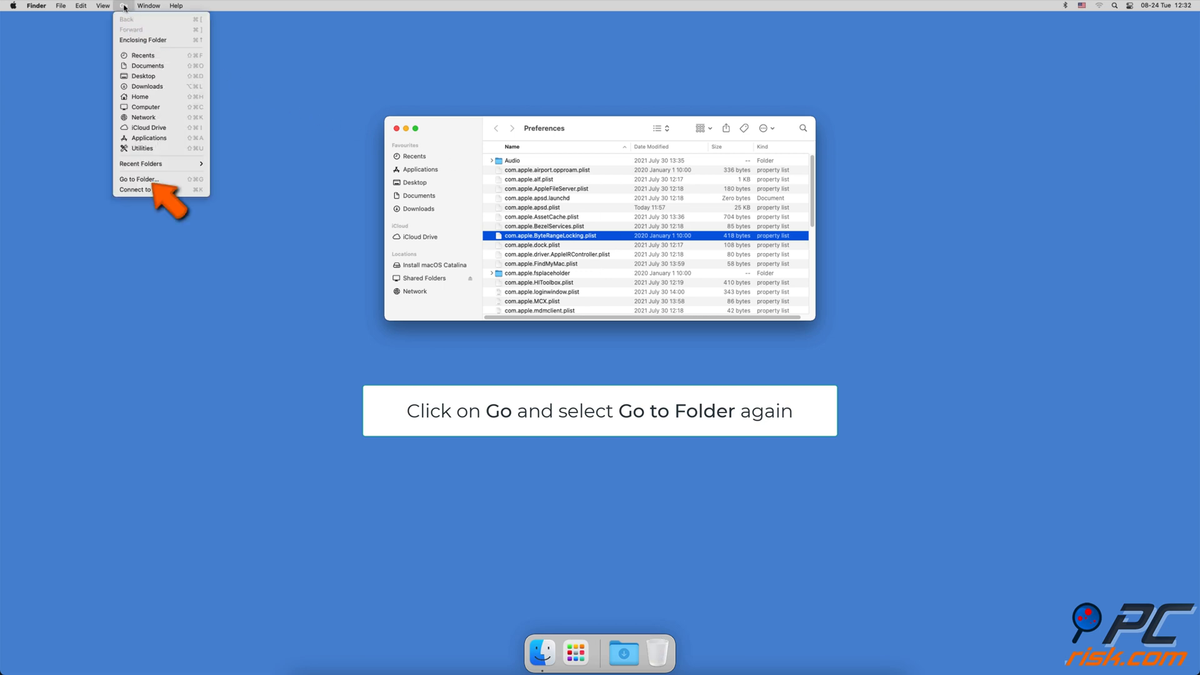
pyautogui.click(139, 179)
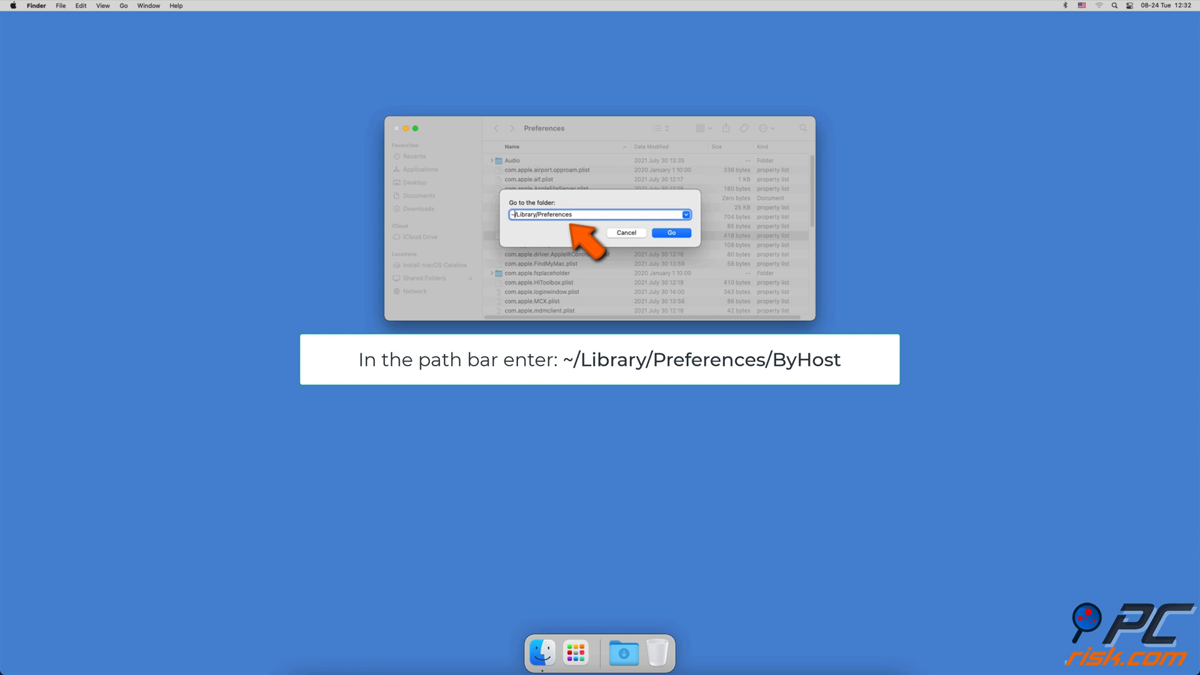
pyautogui.write('/By')
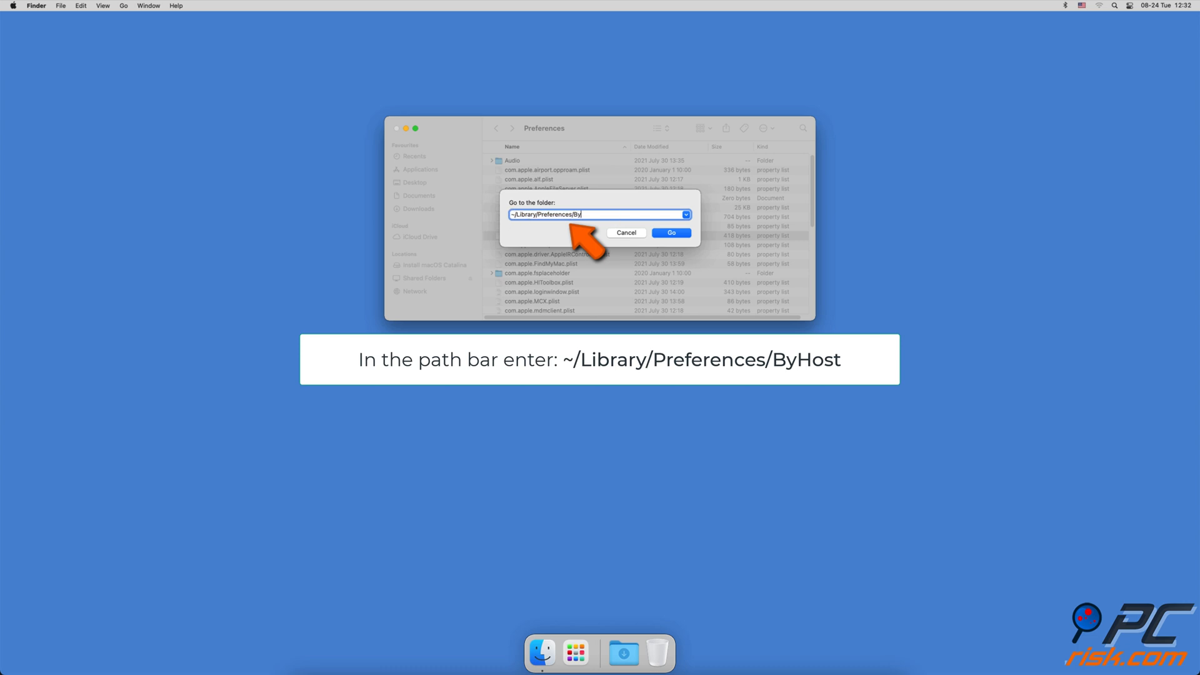
pyautogui.click(671, 233)
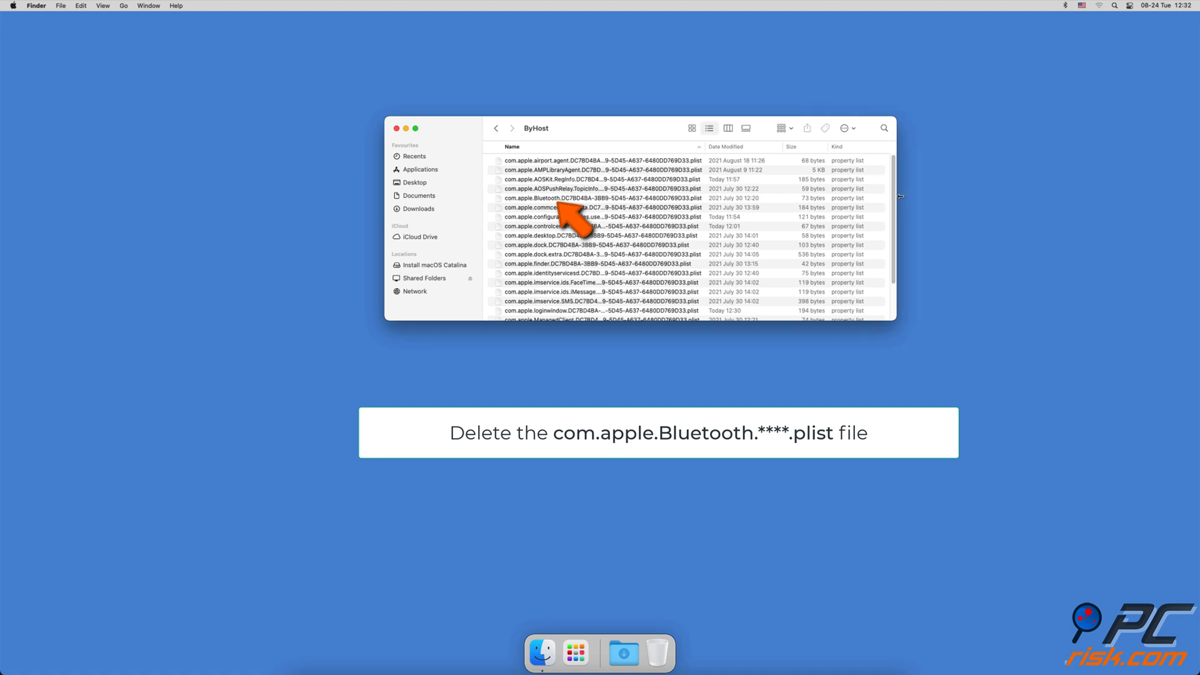
pyautogui.click(597, 197)
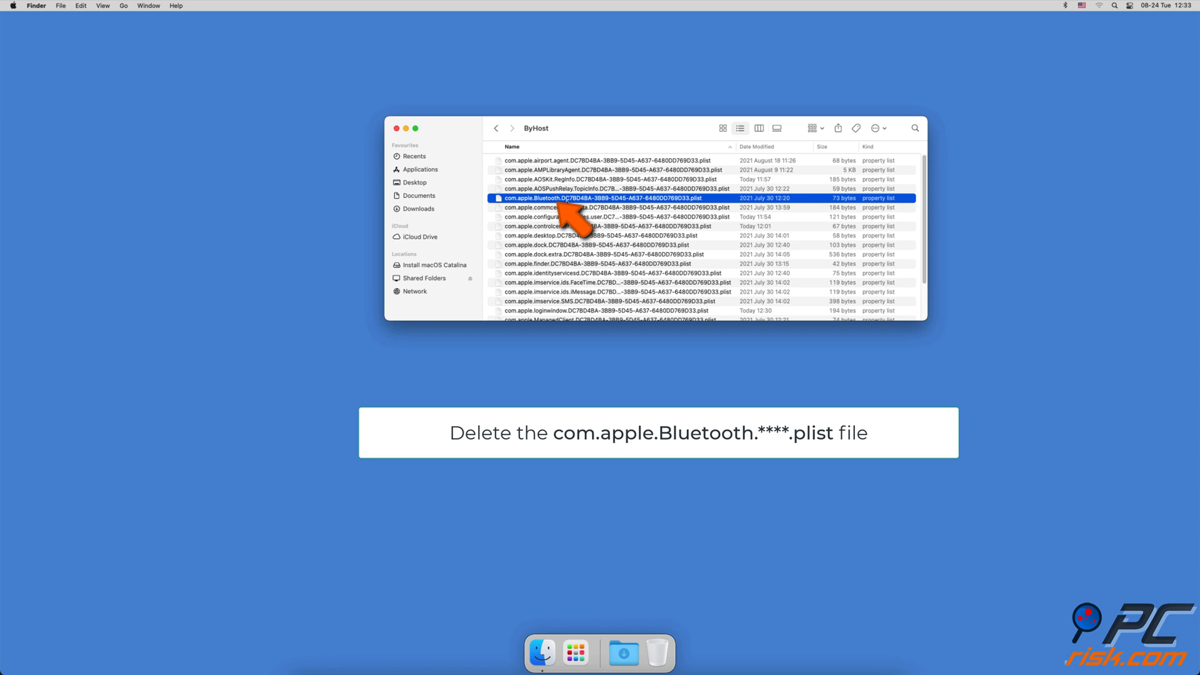
pyautogui.rightClick(597, 198)
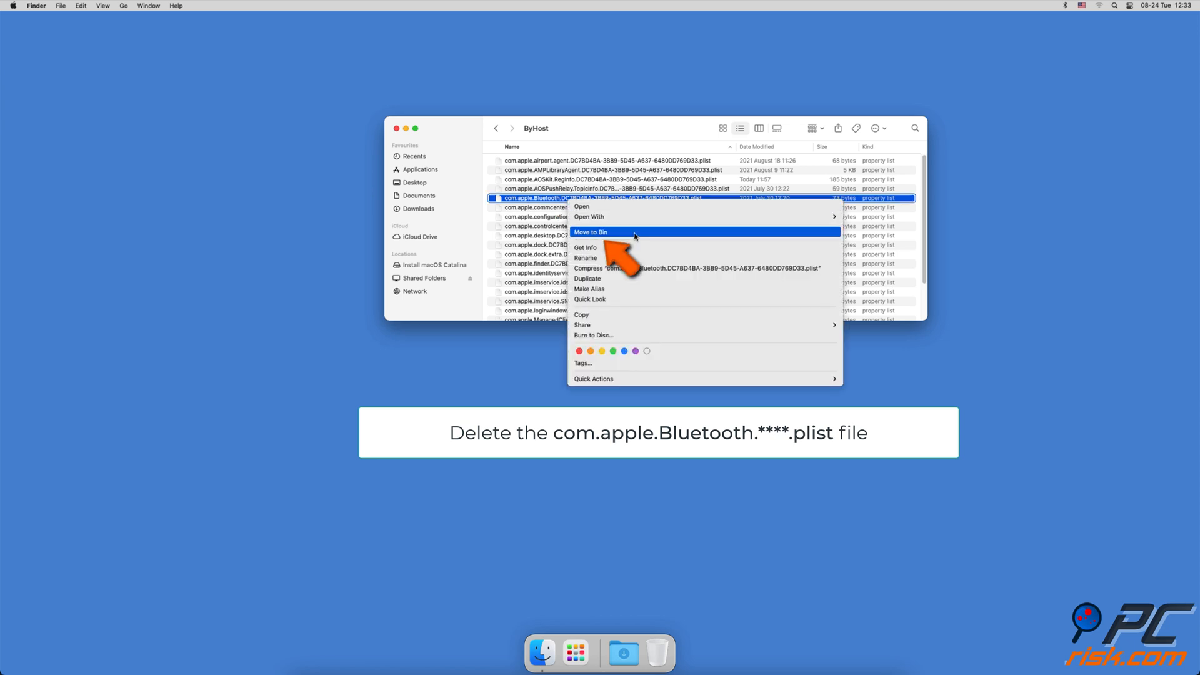
pyautogui.click(591, 232)
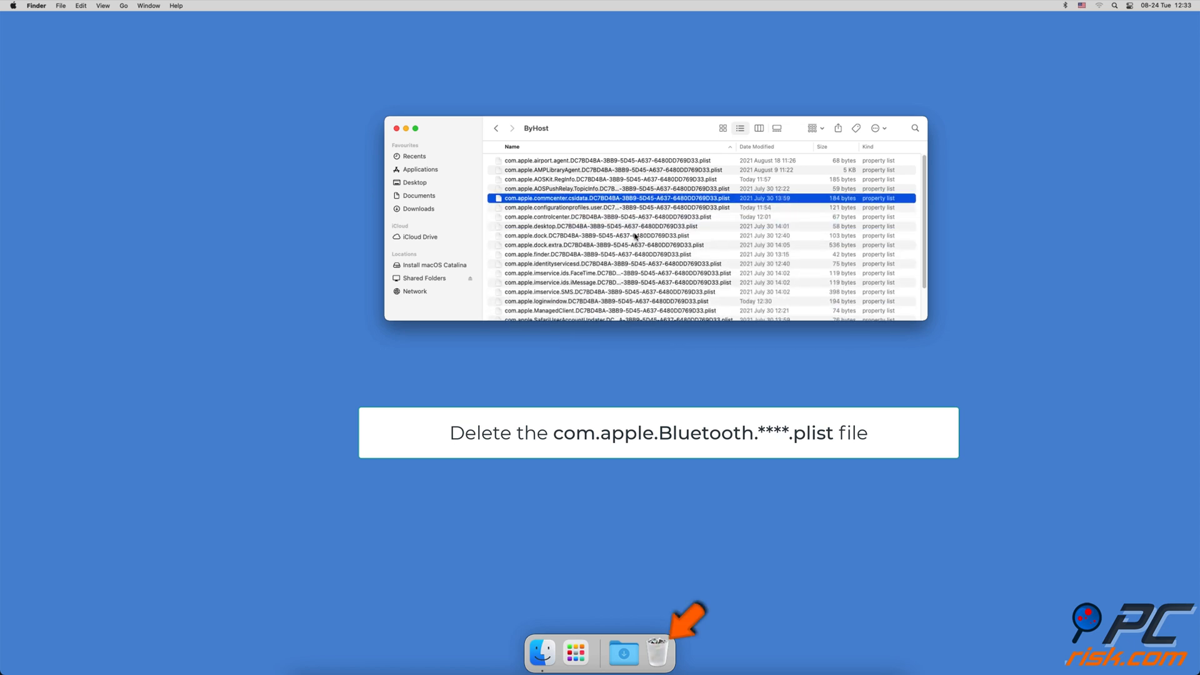
# Permanently empty the Bin and restart the Mac.
pyautogui.click(656, 652)
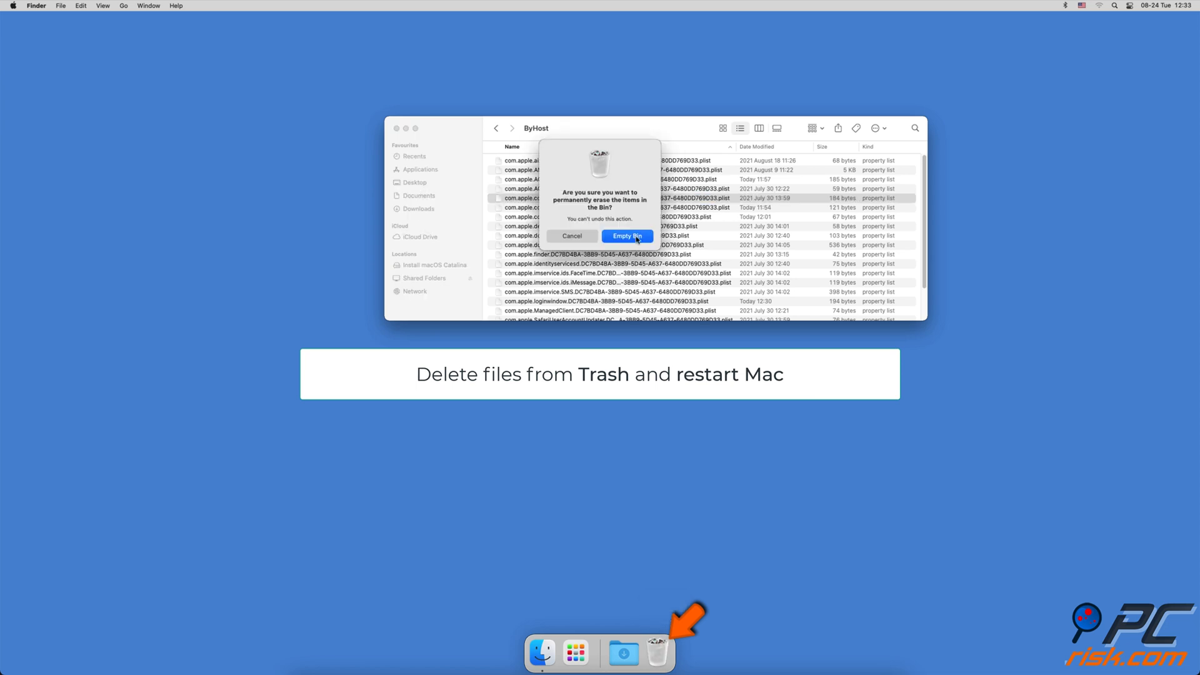
pyautogui.click(627, 235)
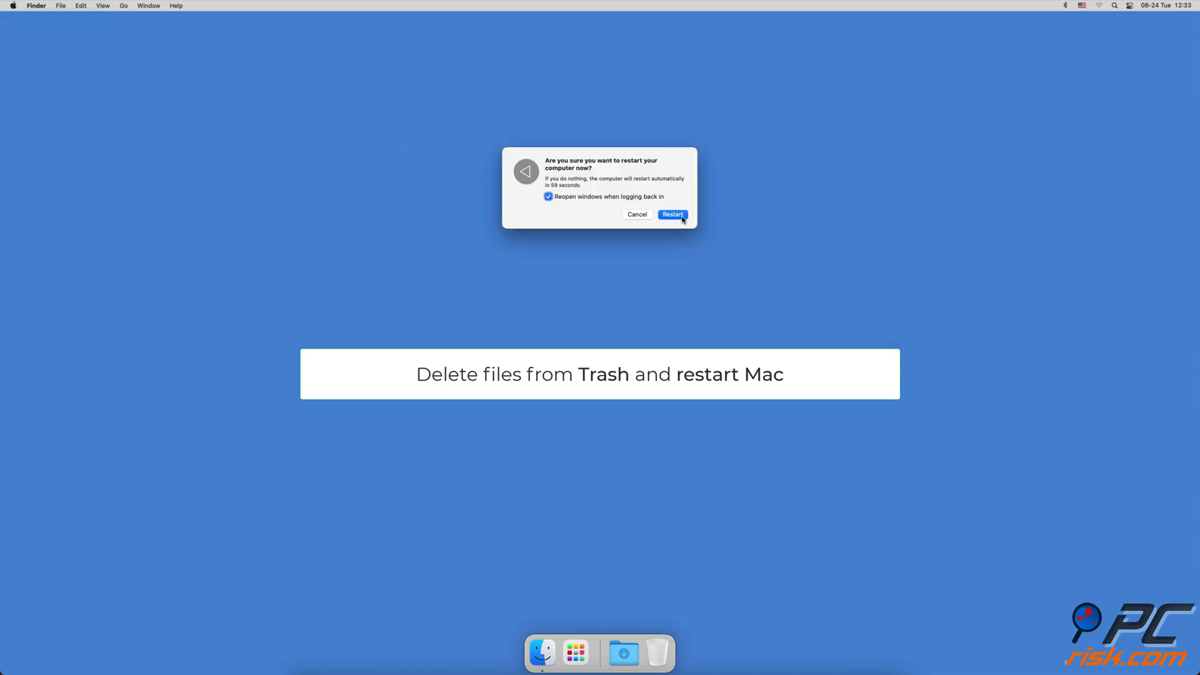
pyautogui.click(672, 214)
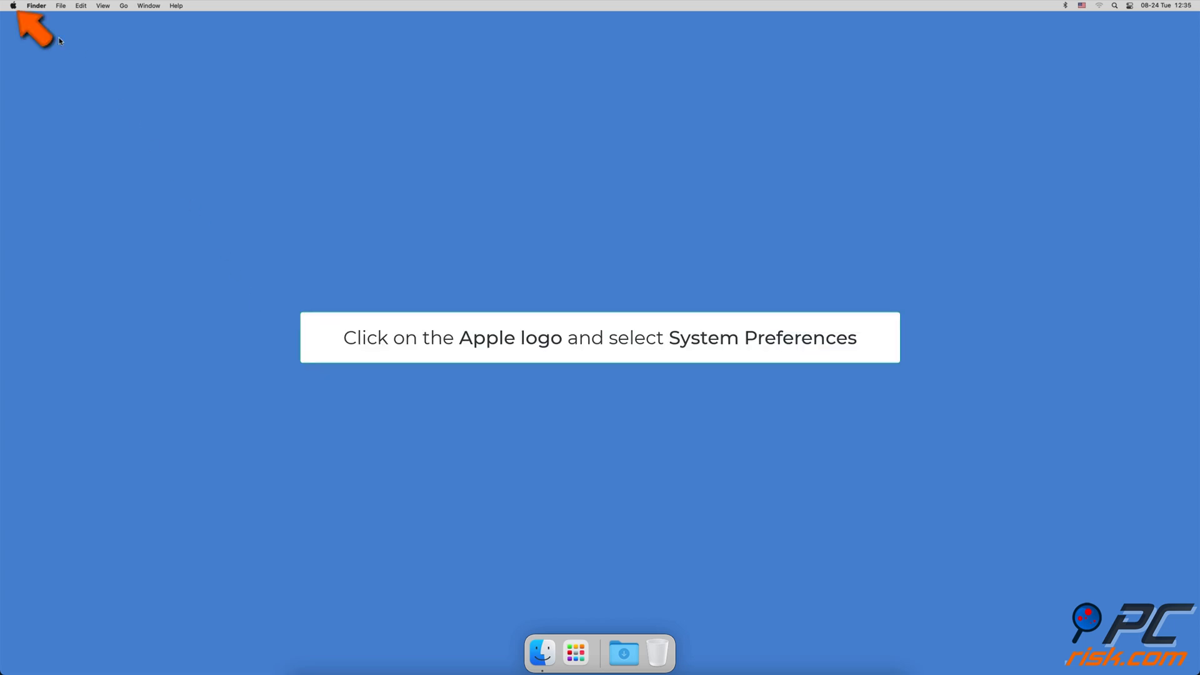
# Check Software Update in System Preferences, finding macOS Big Sur 11.5.2 available.
pyautogui.click(13, 7)
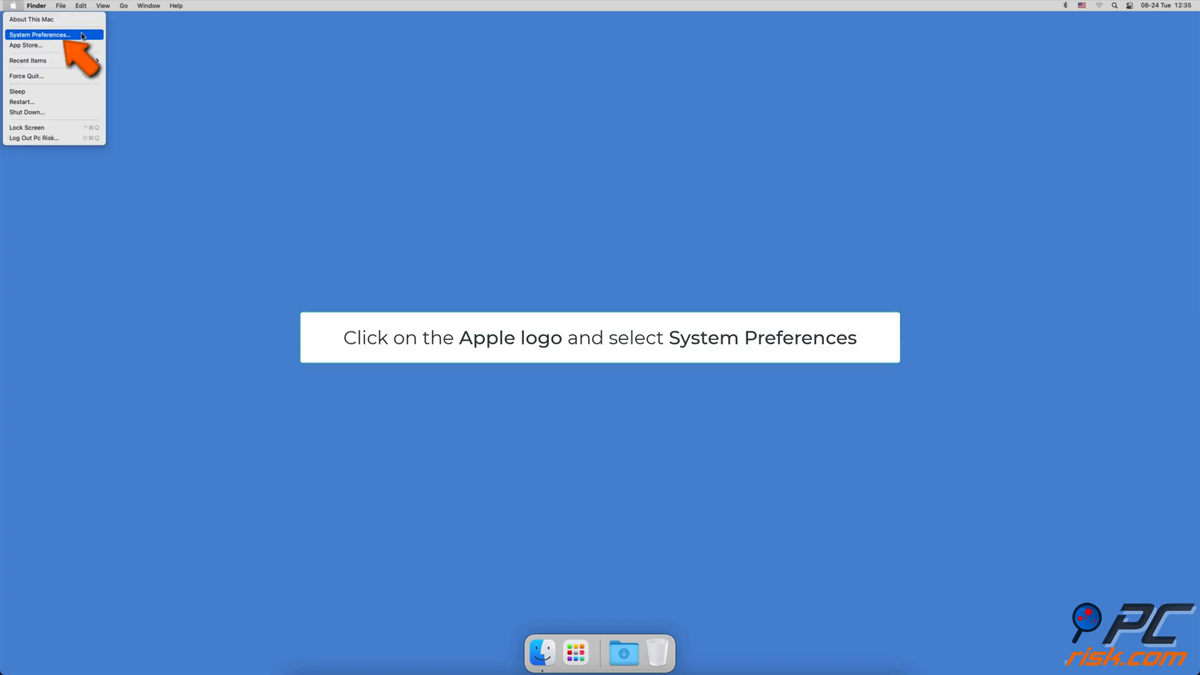
pyautogui.click(40, 34)
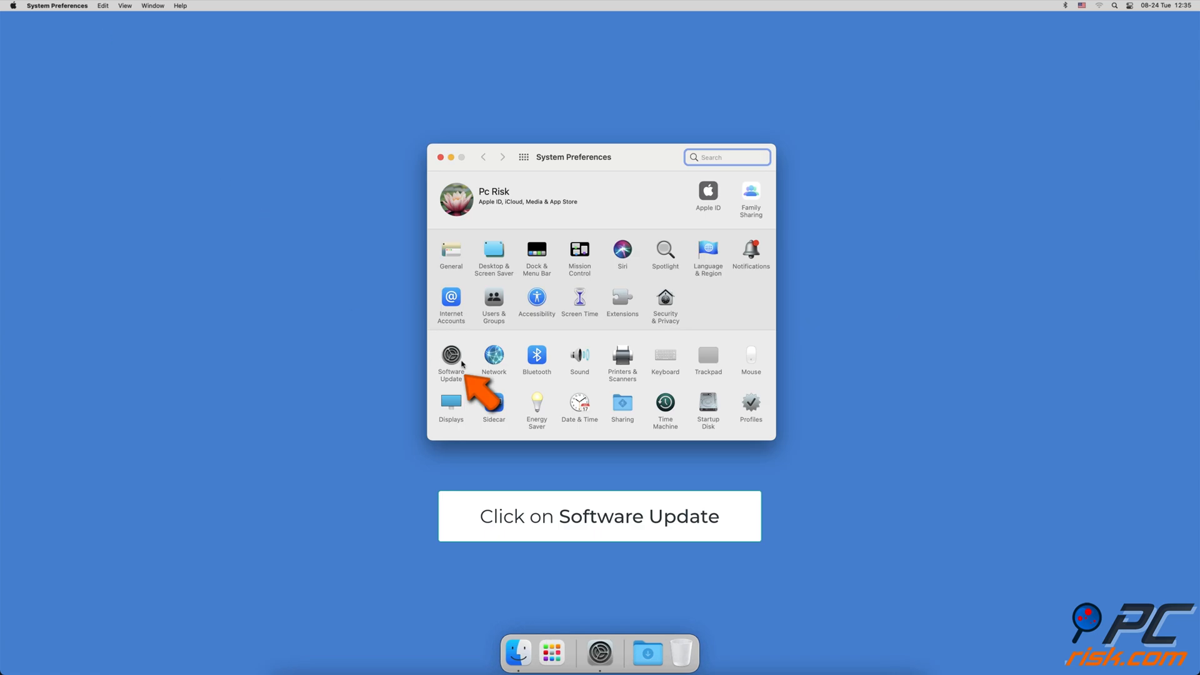
pyautogui.click(451, 357)
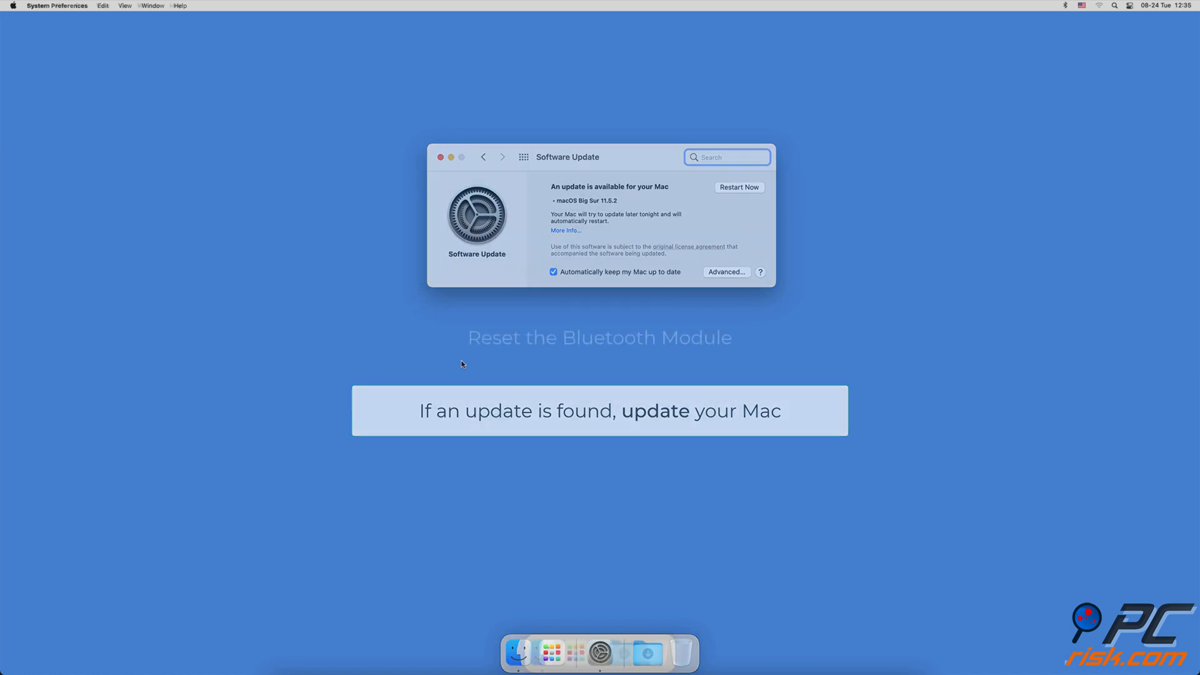
pyautogui.click(440, 157)
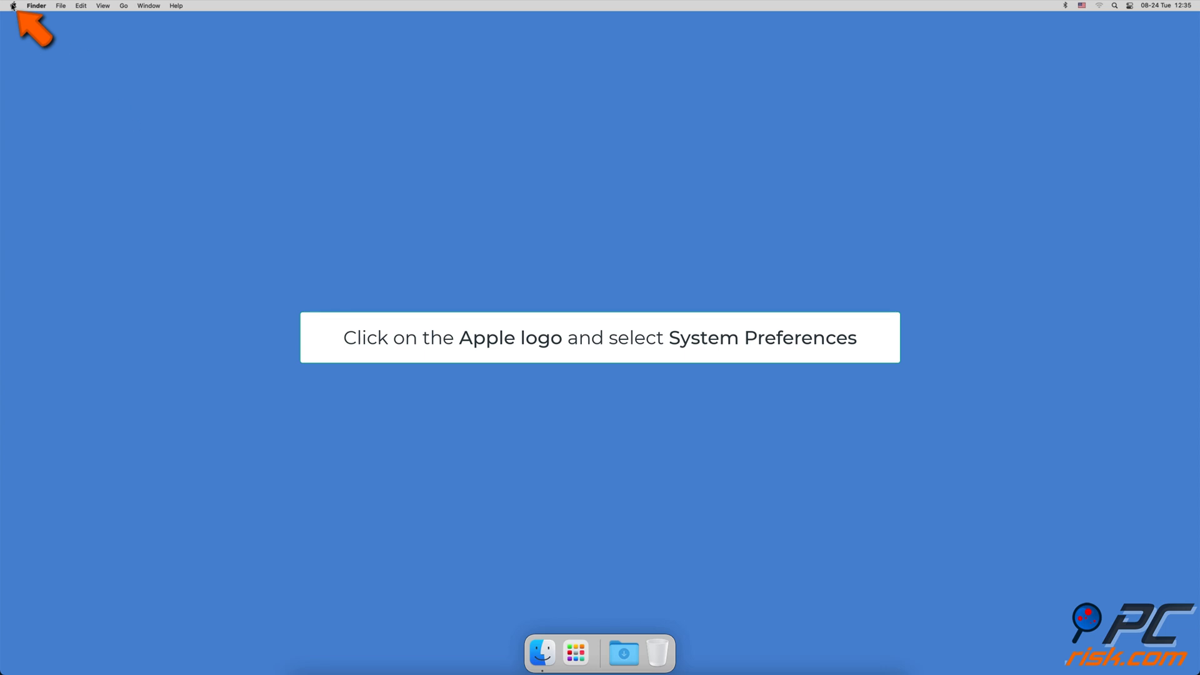
# Enable Show in Menu Bar for Bluetooth in Dock & Menu Bar preferences.
pyautogui.click(11, 7)
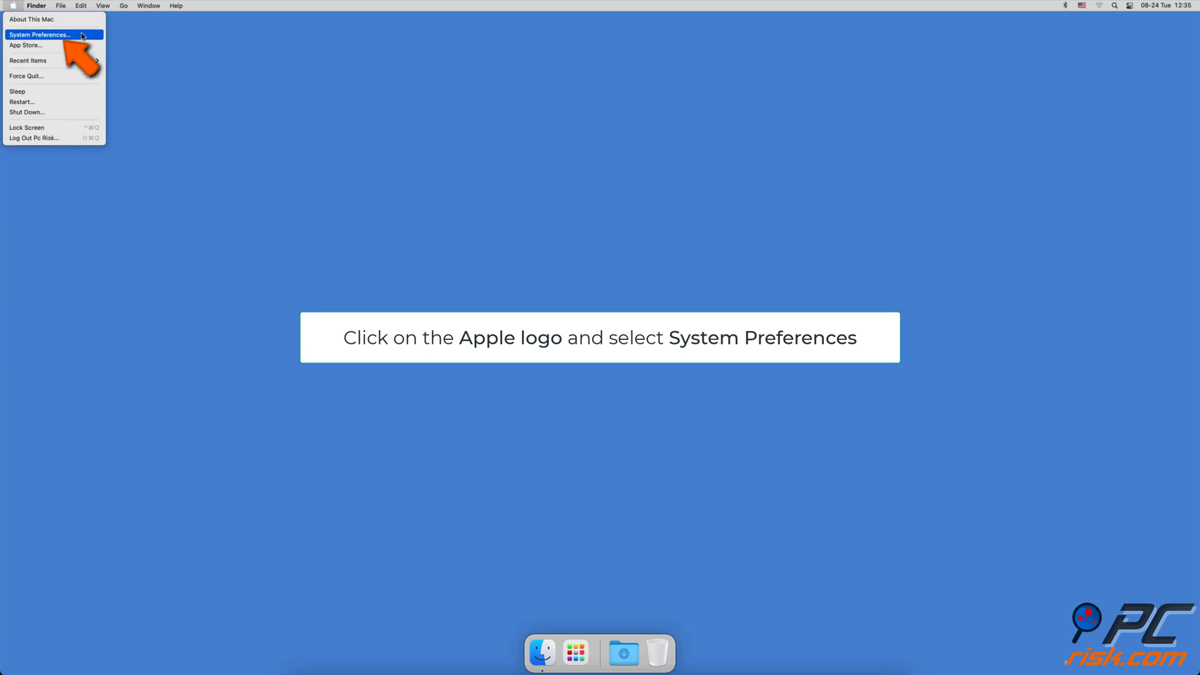
pyautogui.click(40, 34)
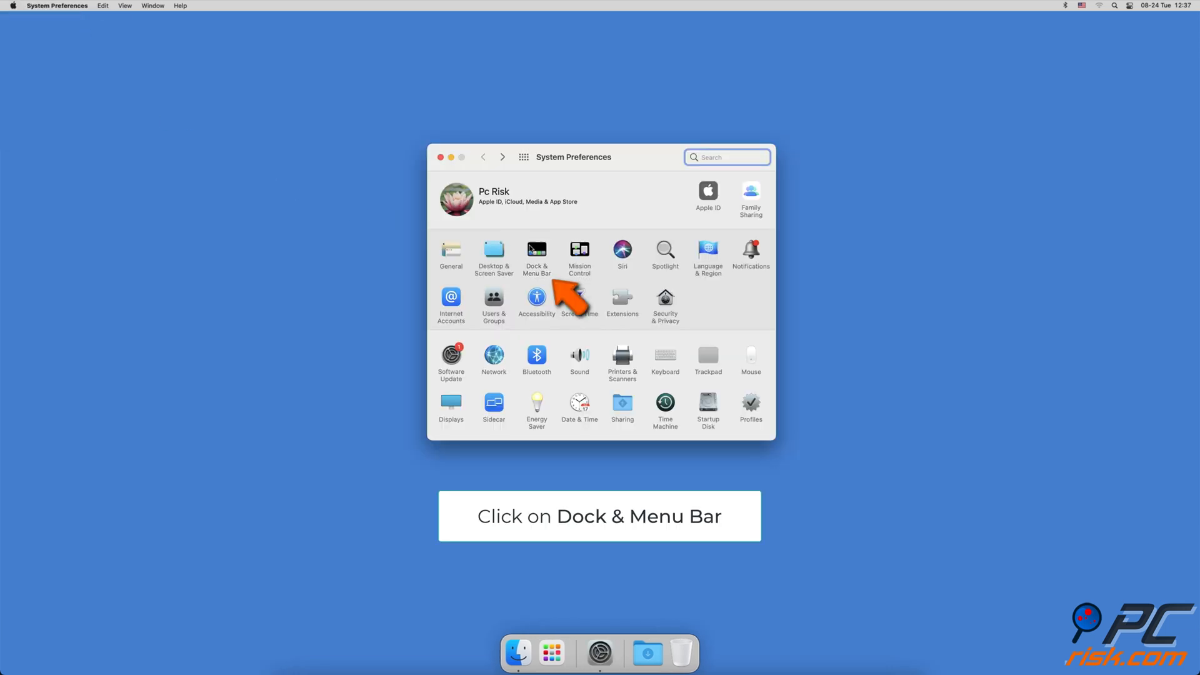
pyautogui.click(536, 252)
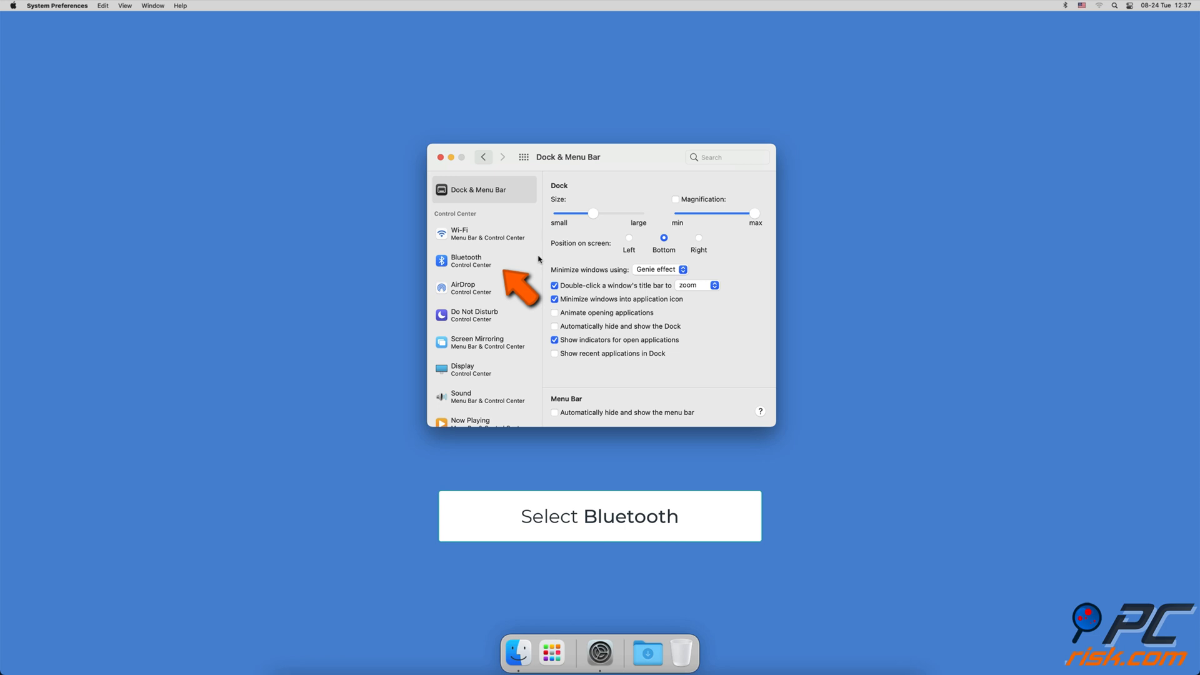
pyautogui.click(465, 260)
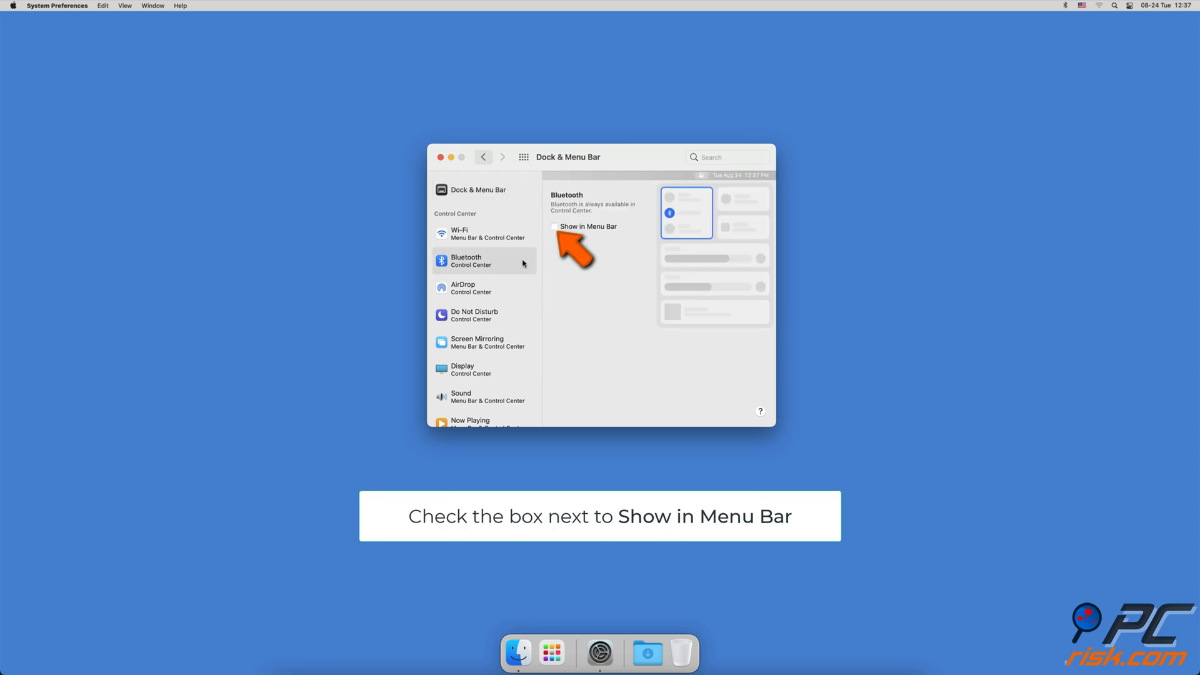
pyautogui.click(553, 226)
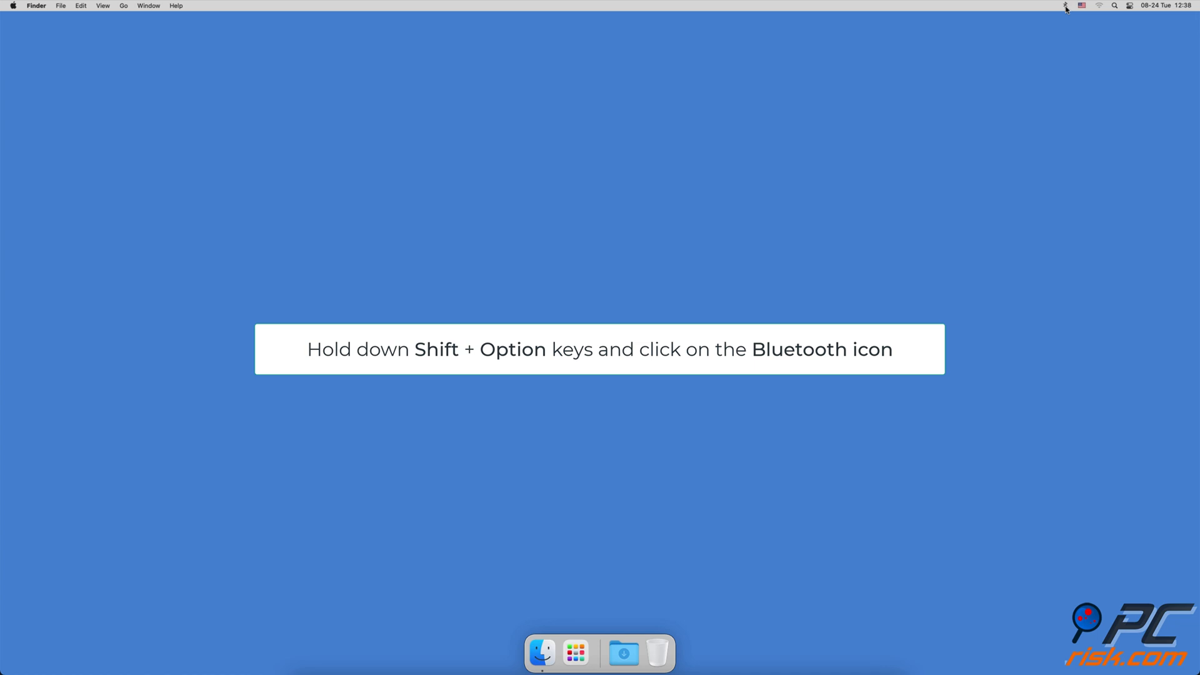
# Choose Reset the Bluetooth module from the debug Bluetooth menu and confirm.
pyautogui.click(1065, 6)
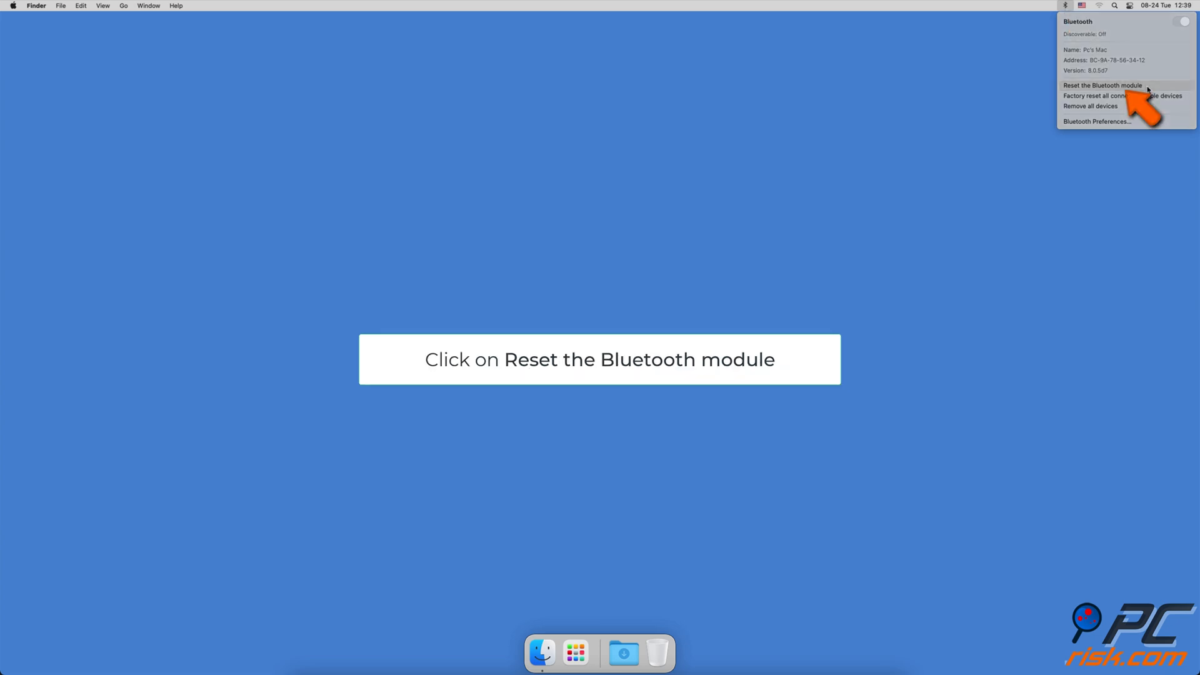
pyautogui.click(1103, 85)
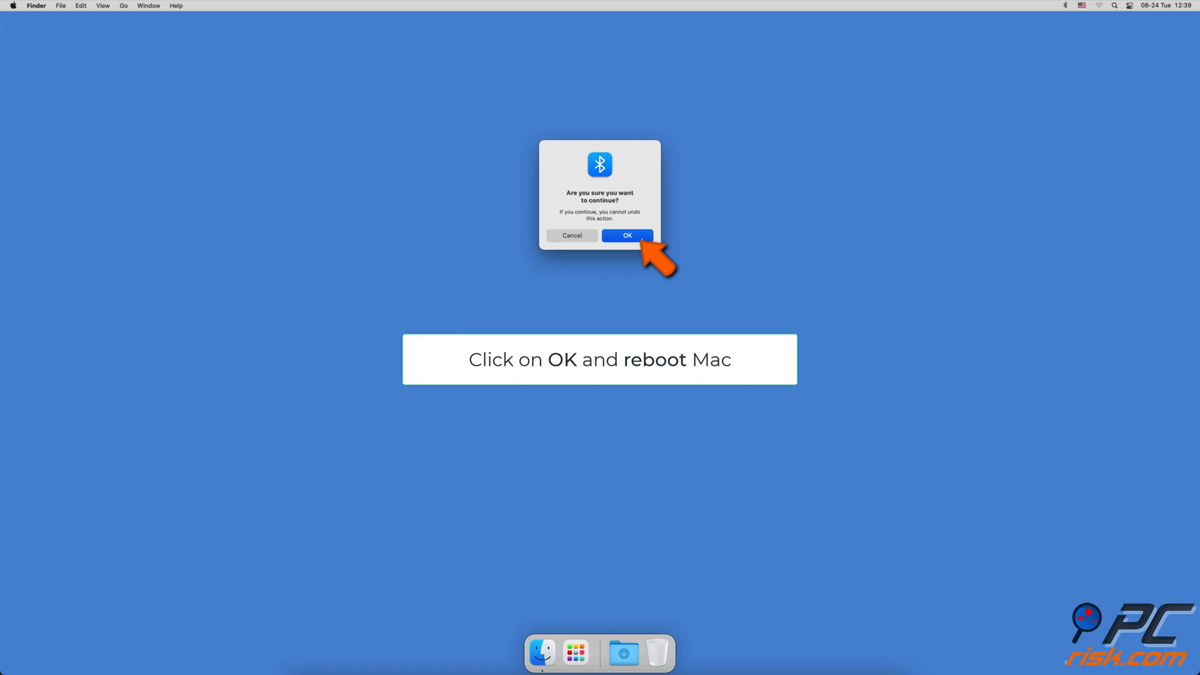
pyautogui.click(627, 235)
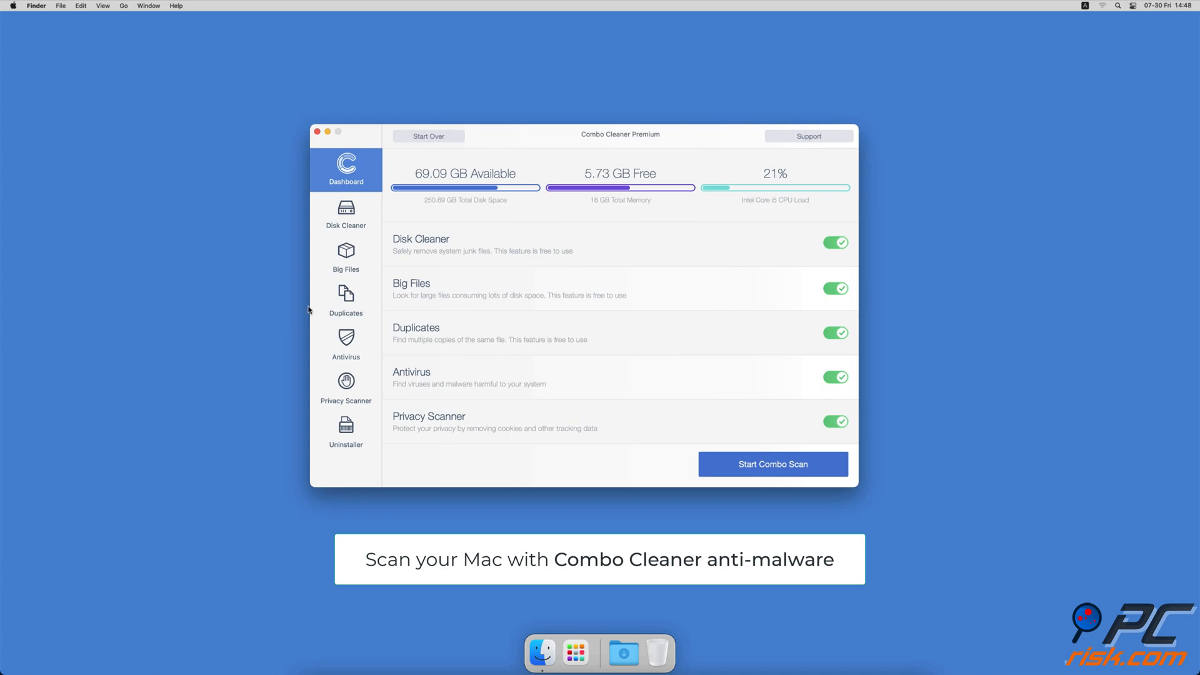
# Run Combo Cleaner's antivirus Full Scan, Disk Cleaner junk scan and Big Files scan.
pyautogui.click(345, 345)
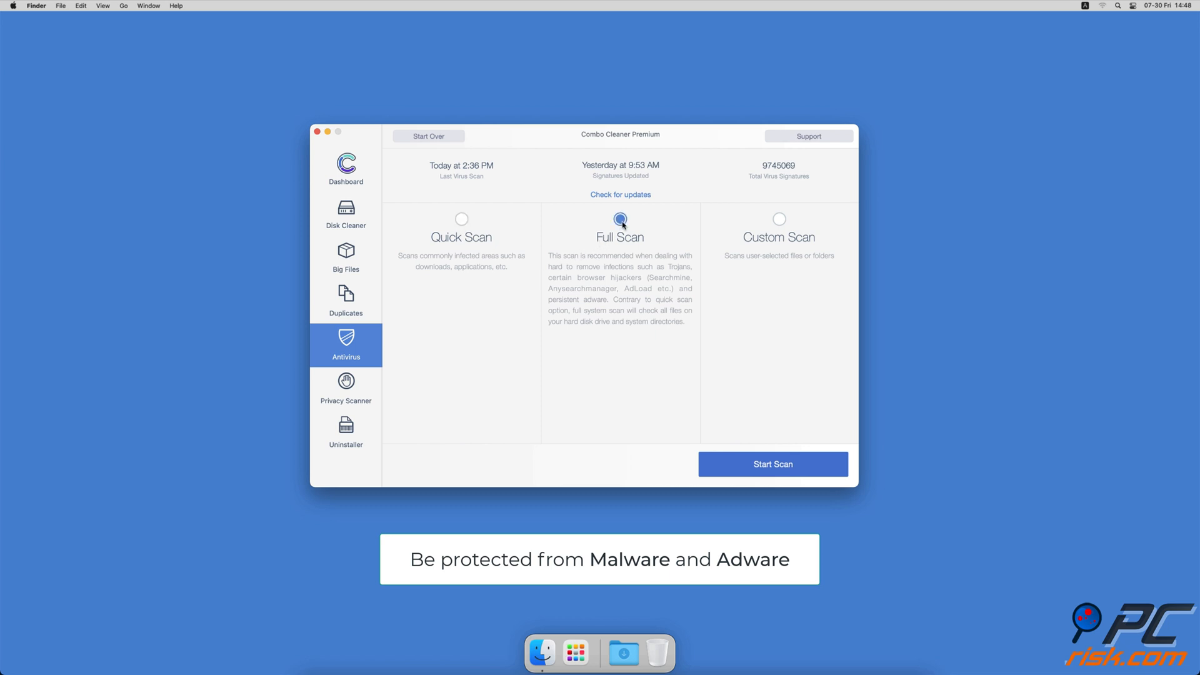
pyautogui.click(772, 463)
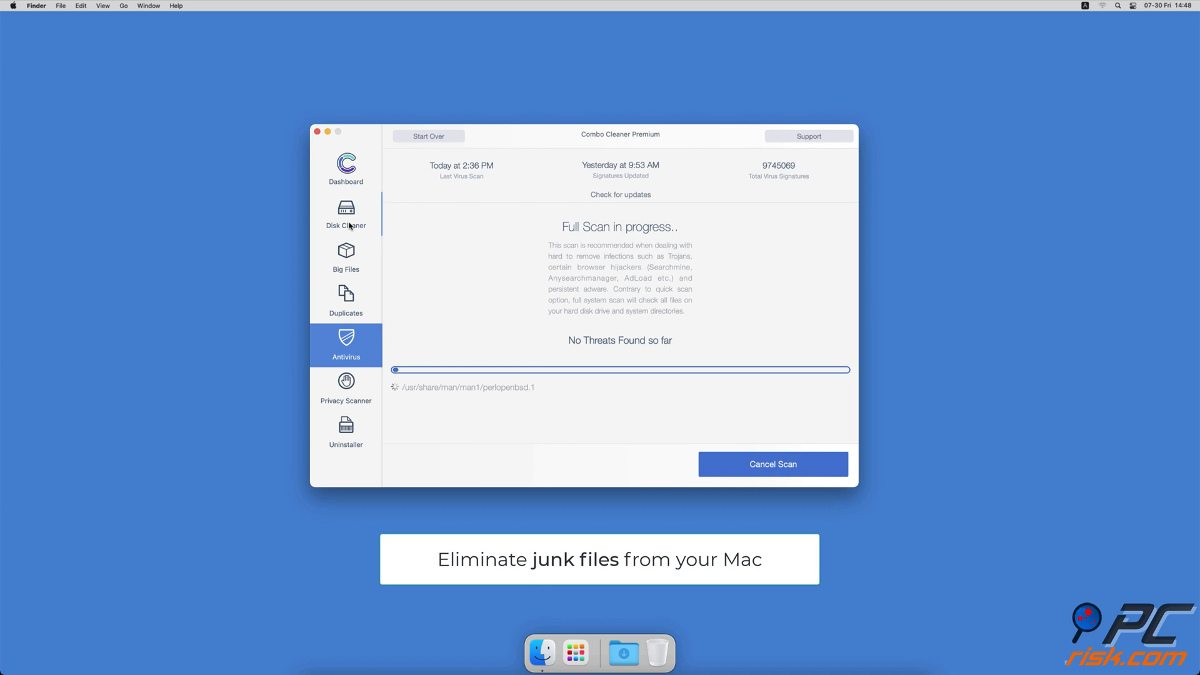
pyautogui.click(345, 214)
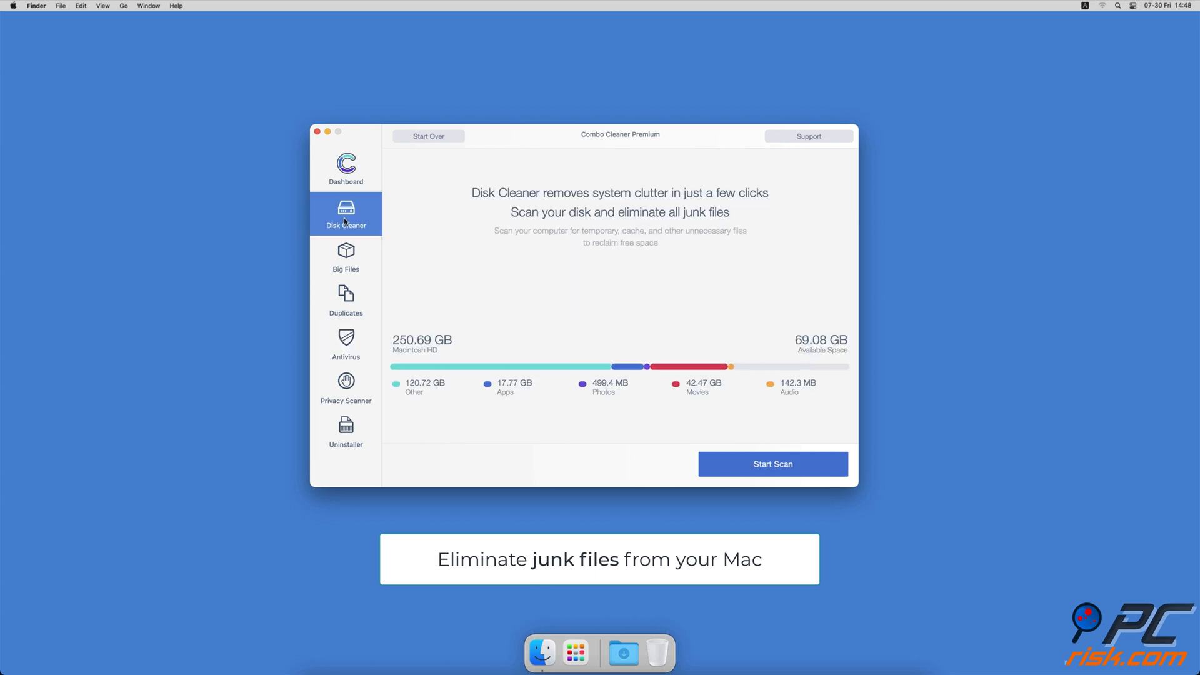
pyautogui.click(773, 464)
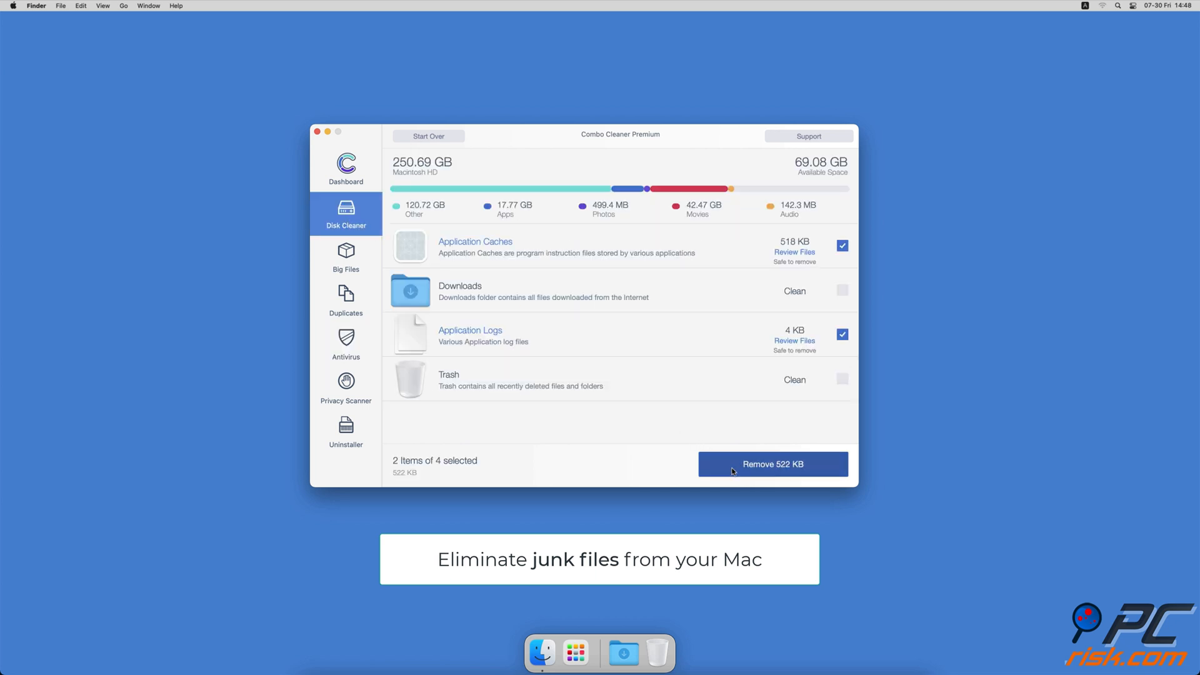
pyautogui.click(346, 258)
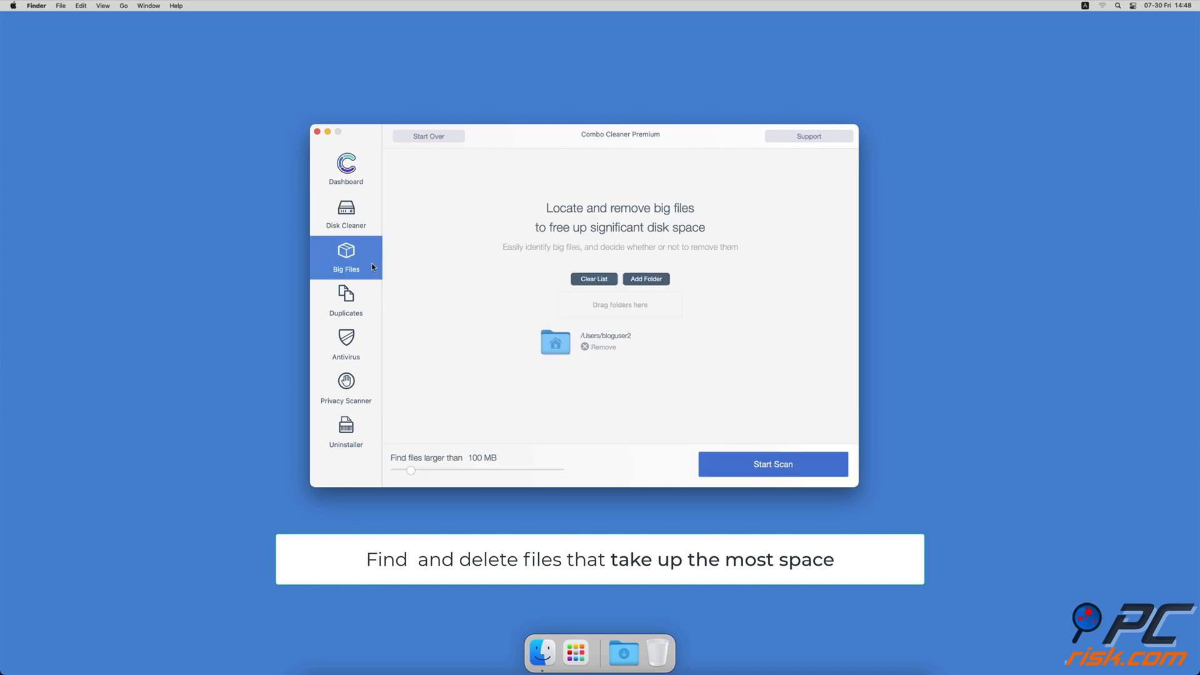
pyautogui.moveTo(398, 283)
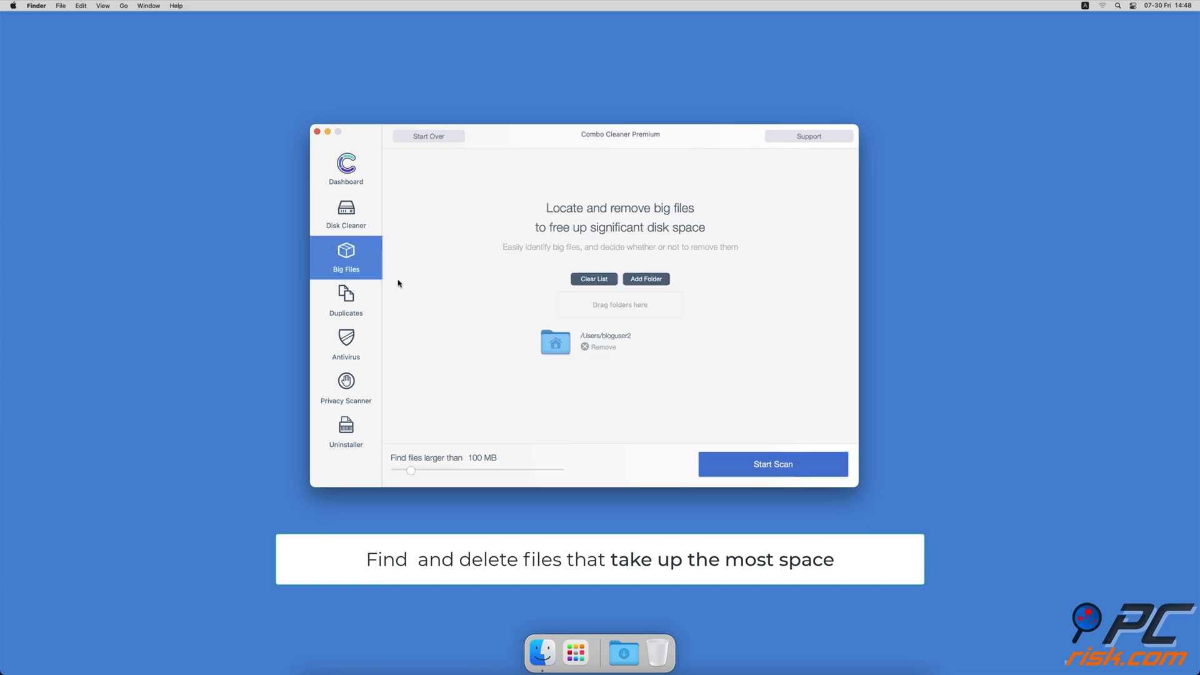
pyautogui.click(772, 464)
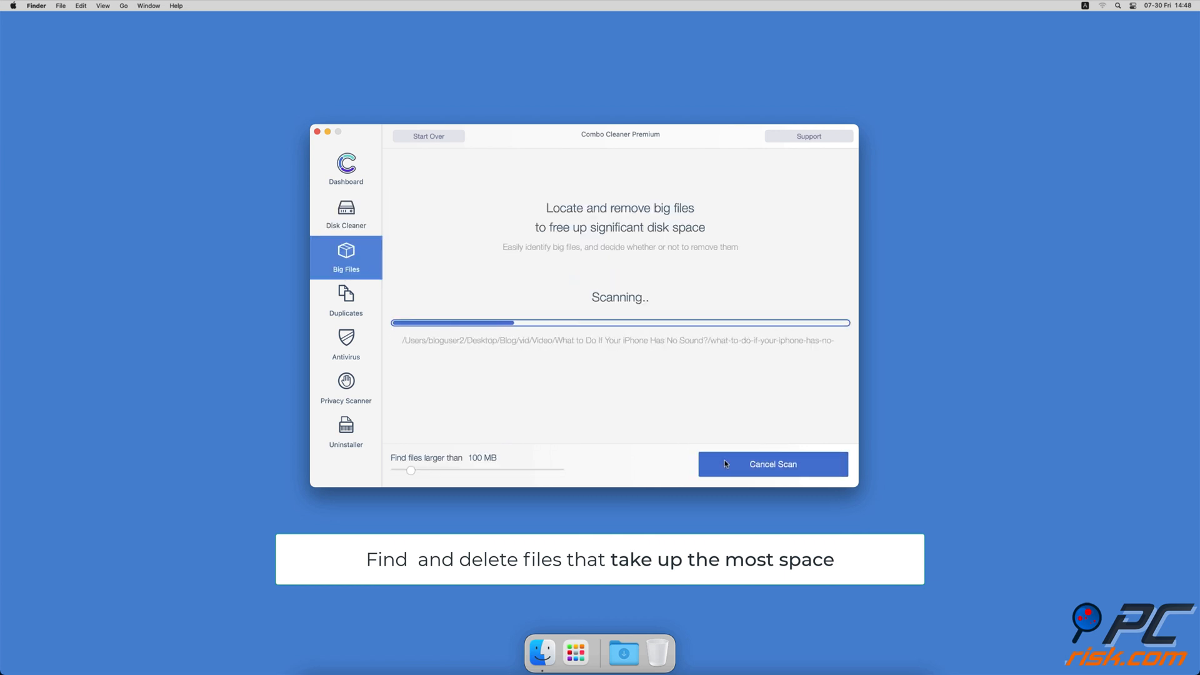
pyautogui.click(345, 300)
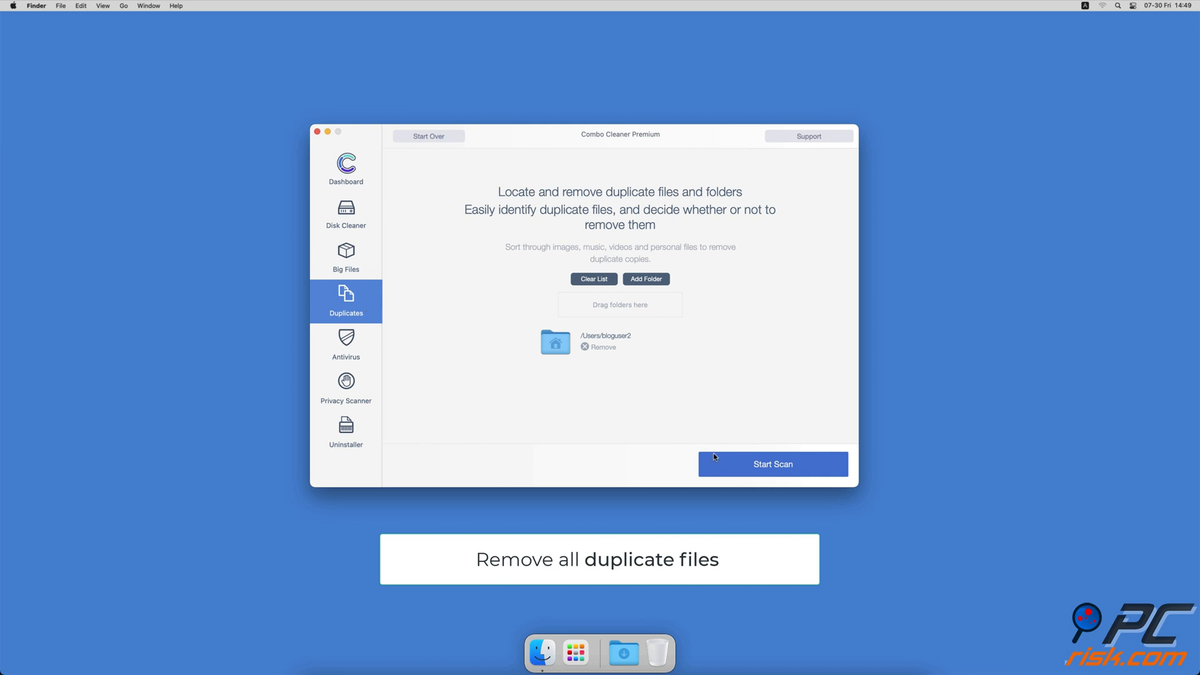
# Run the Duplicates, Privacy Scanner and Uninstaller scans in Combo Cleaner.
pyautogui.click(772, 464)
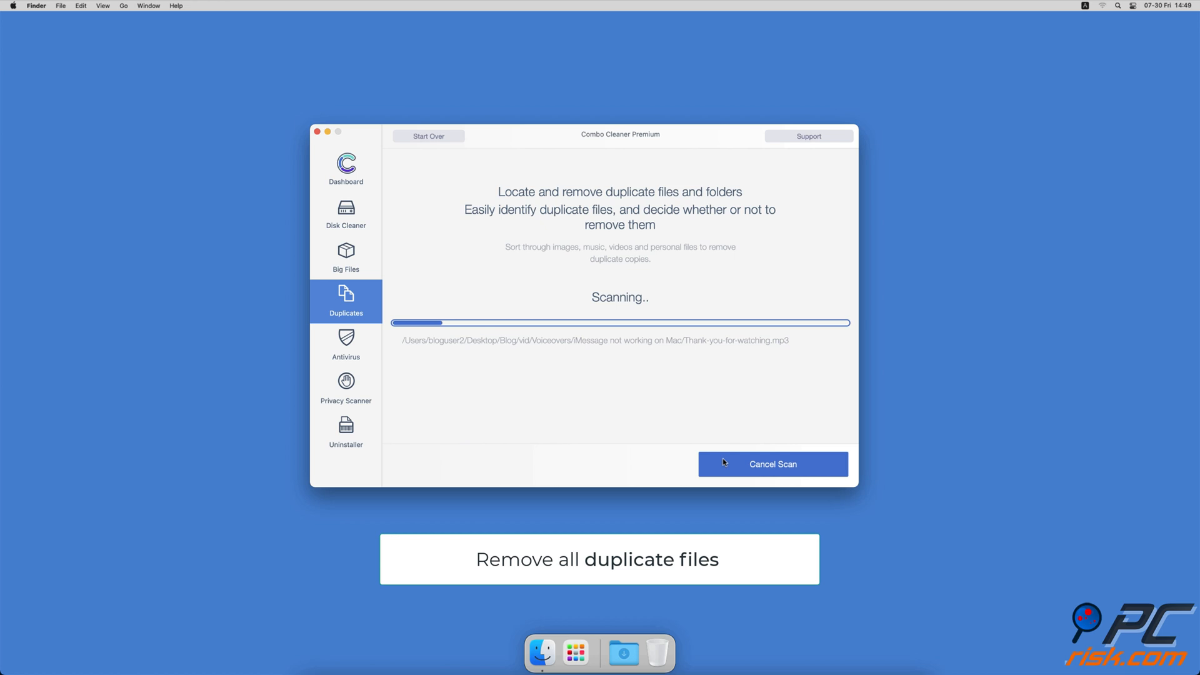
pyautogui.click(345, 388)
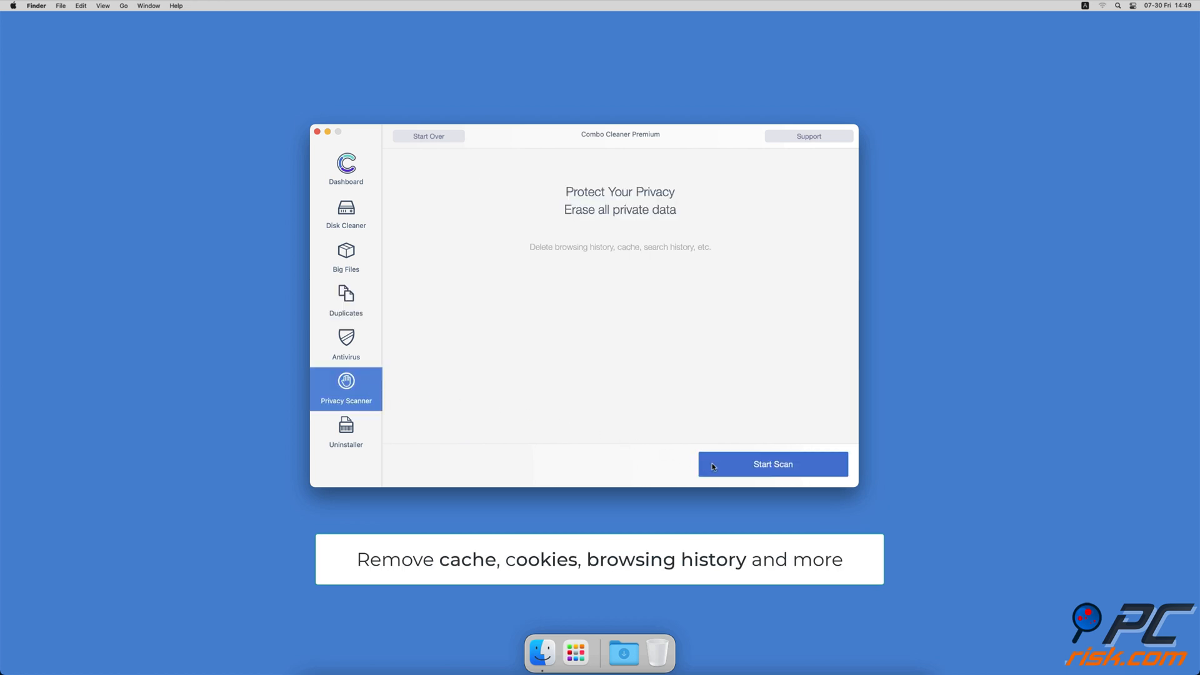
pyautogui.click(773, 463)
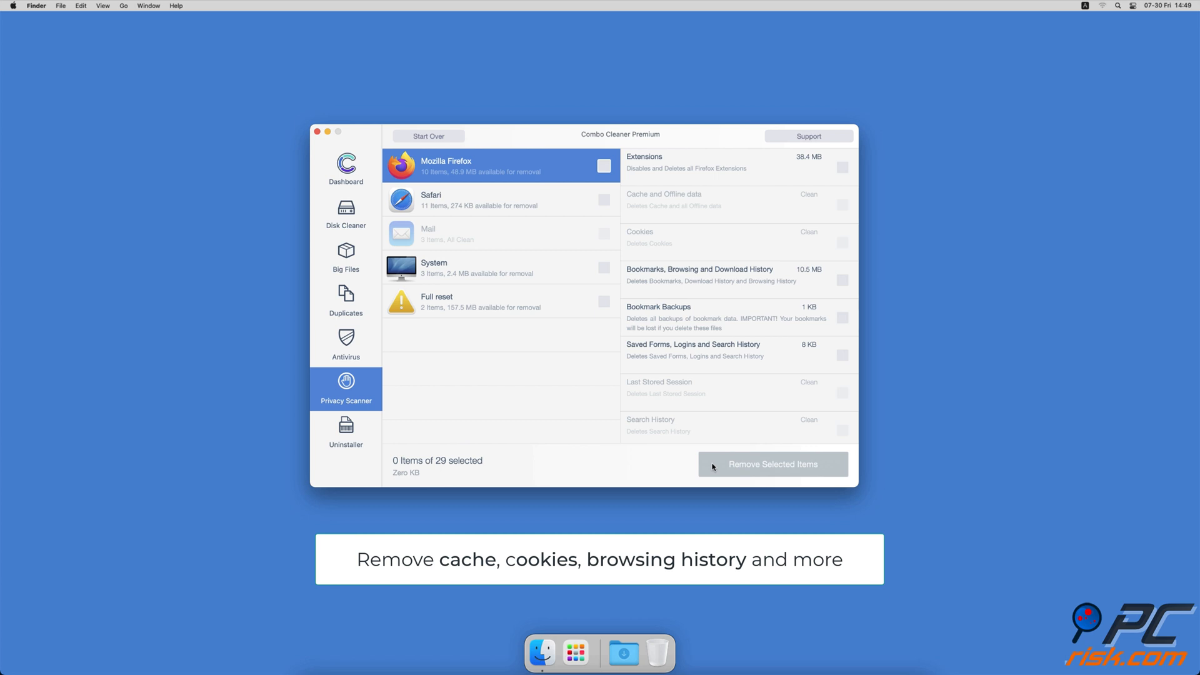
pyautogui.click(346, 430)
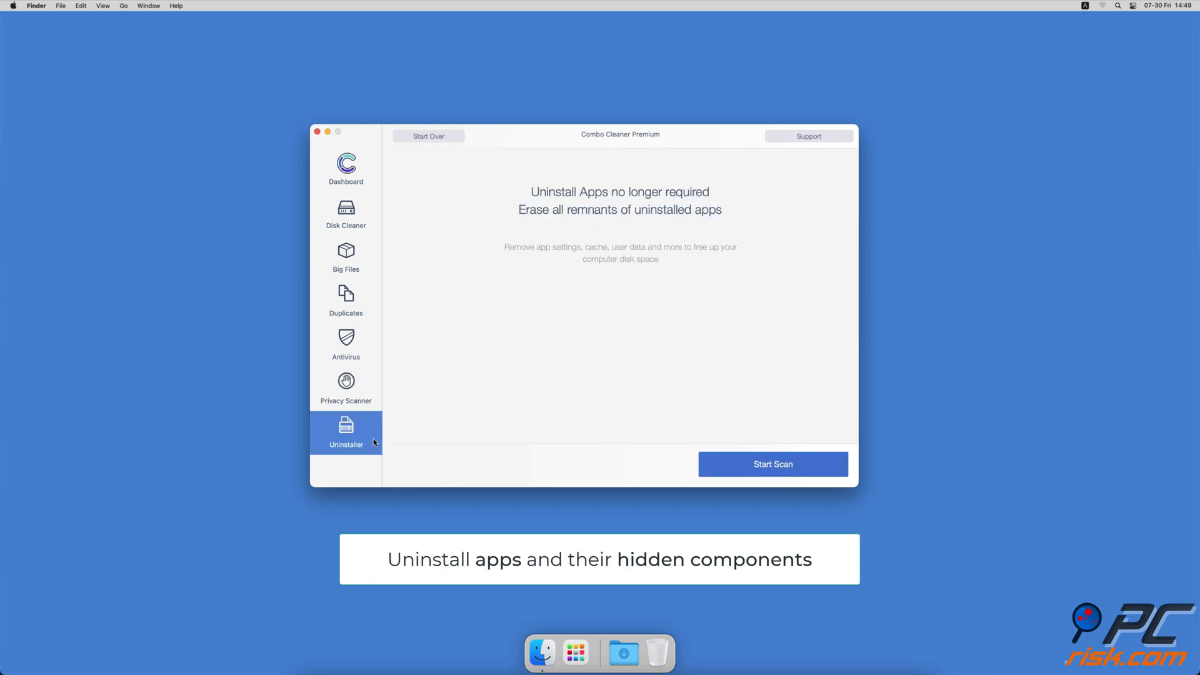
pyautogui.click(773, 464)
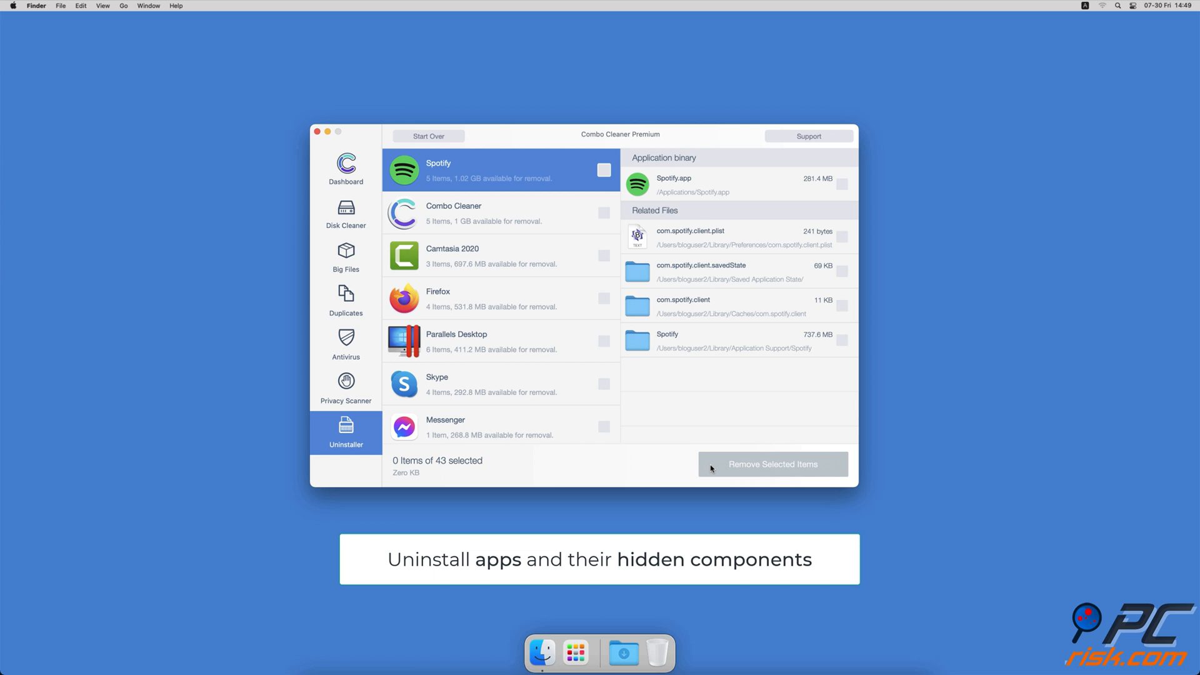
pyautogui.click(345, 167)
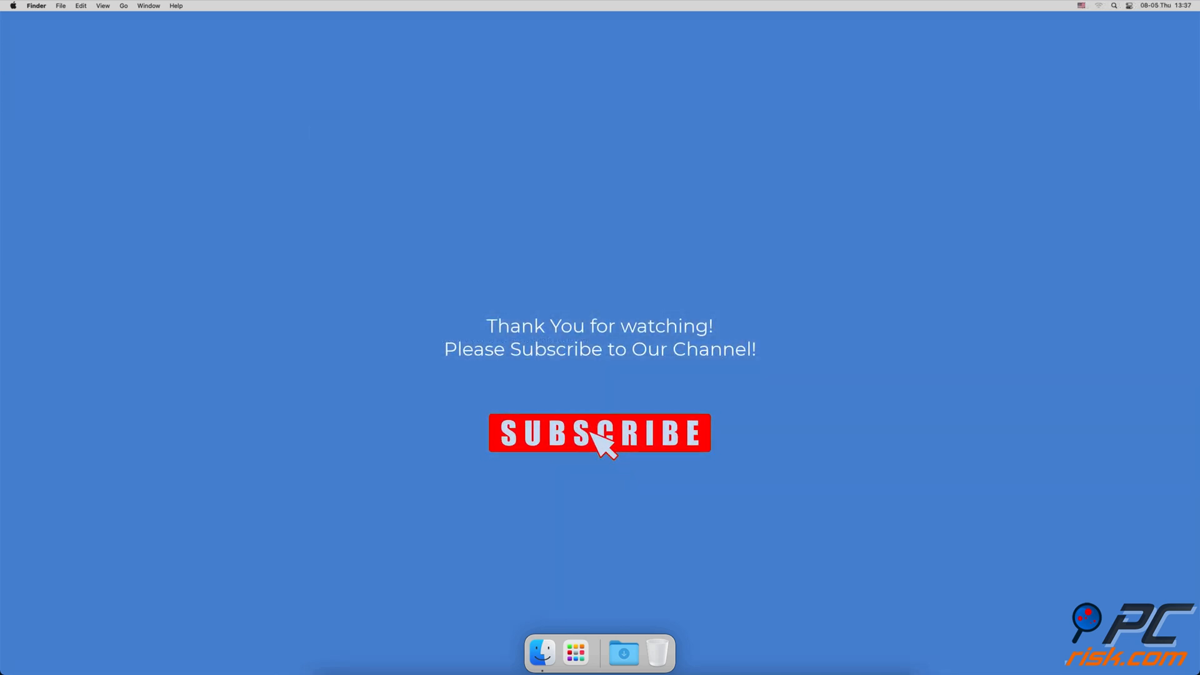
pyautogui.click(600, 433)
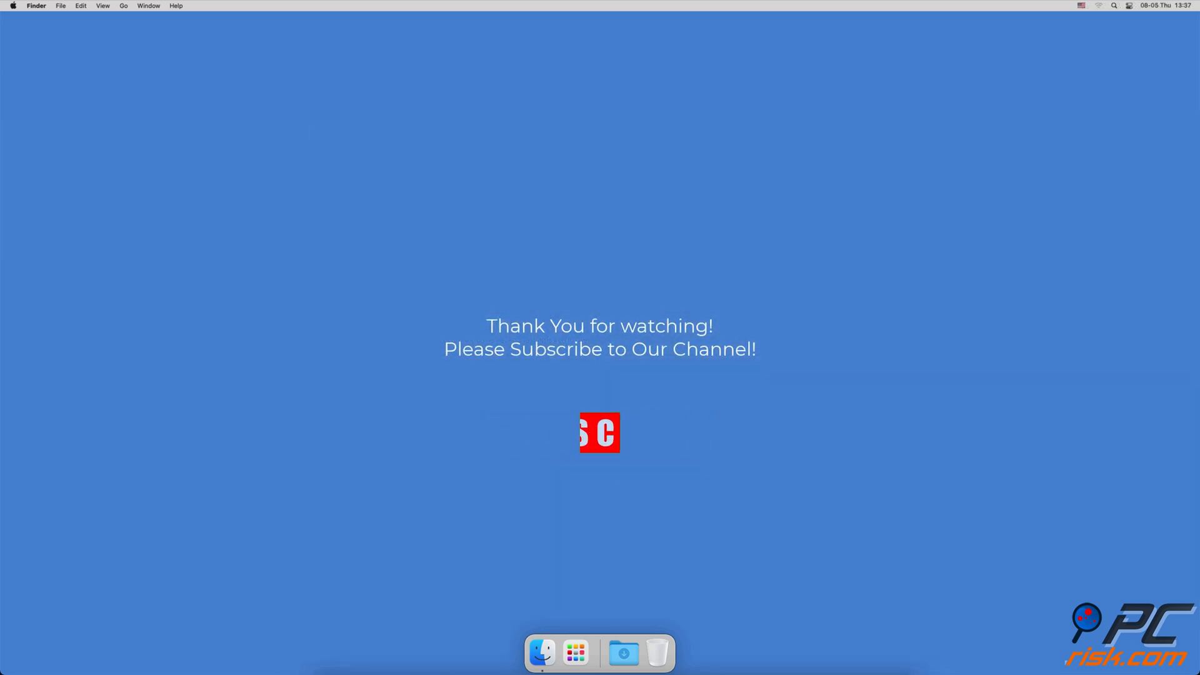